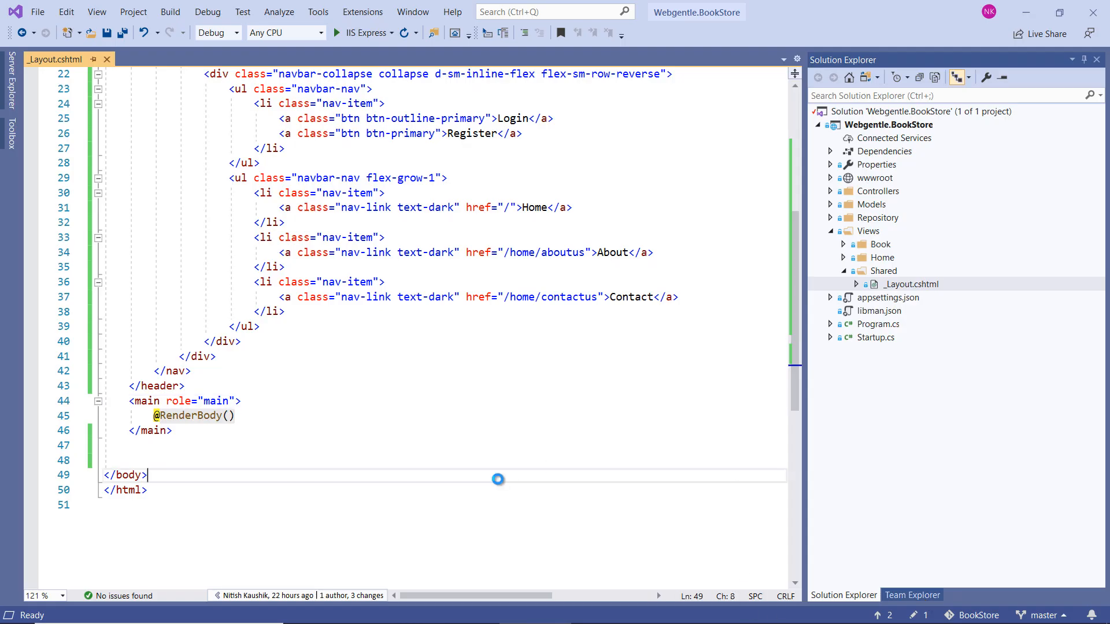
- Save _Layout.cshtml and review the end of the layout after the main section
{"action": "key", "text": "ctrl+s"}
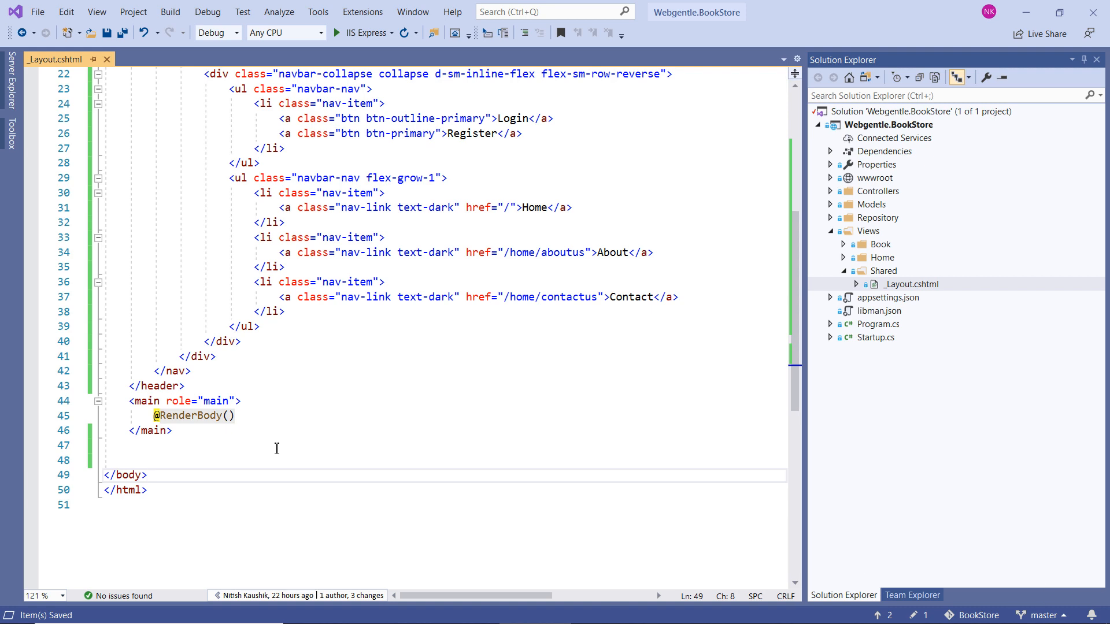
{"action": "scroll", "scroll_direction": "up", "scroll_amount": 3}
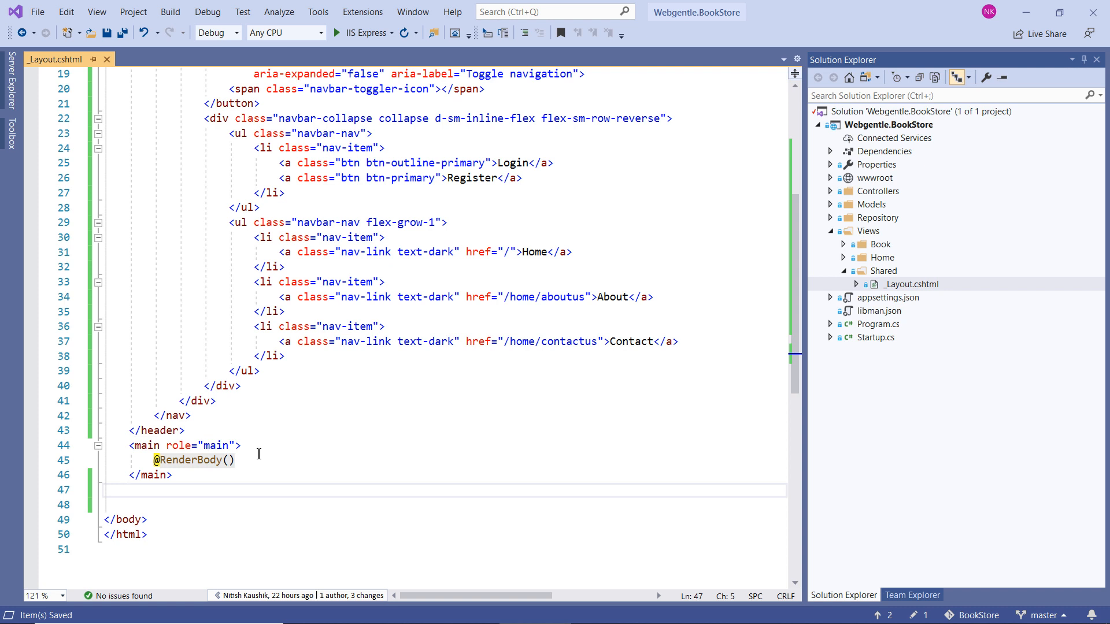
- Add a footer with classes border-top footer text-muted text-center and a container div holding Copyright &copy; below </main>
{"action": "left_click", "coordinate": [173, 375]}
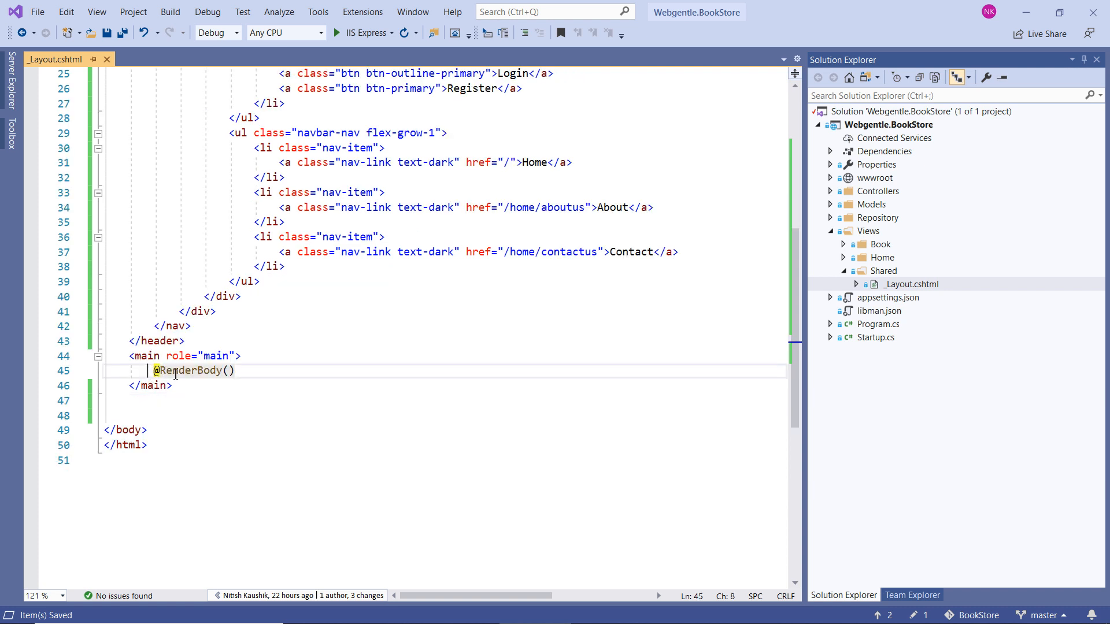
{"action": "left_click", "coordinate": [172, 415]}
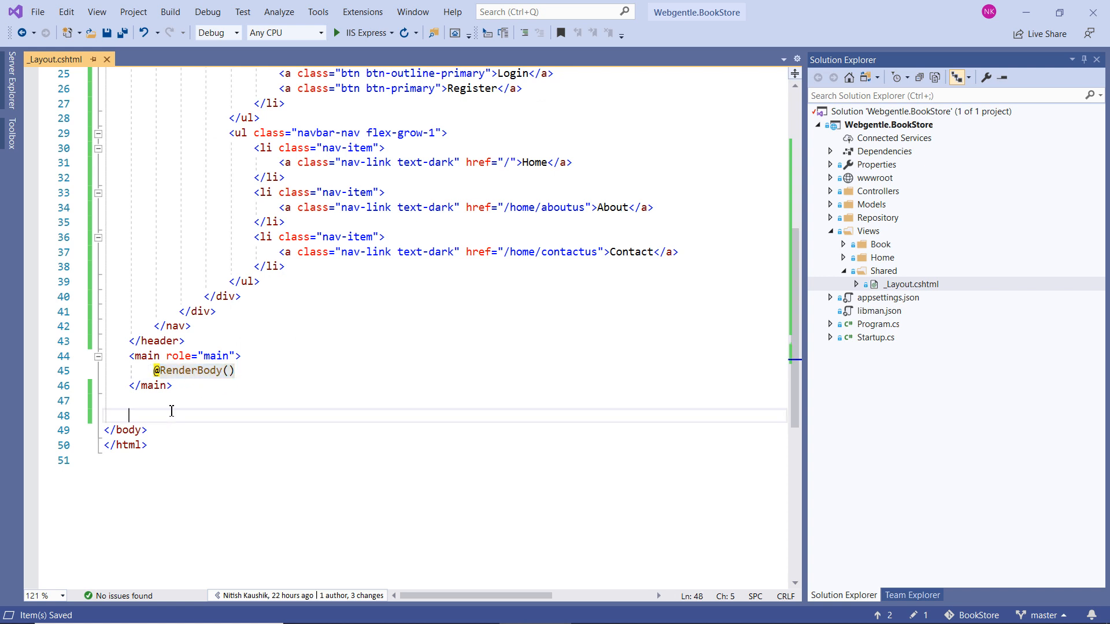
{"action": "type", "text": "<footer>"}
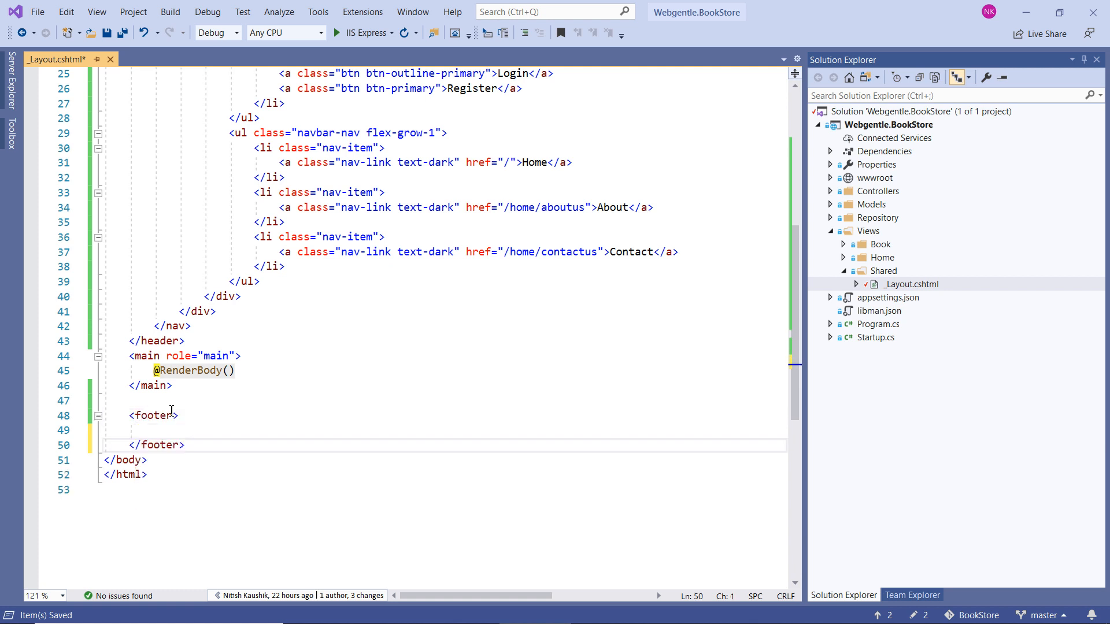
{"action": "type", "text": "<div class=\"container\">"}
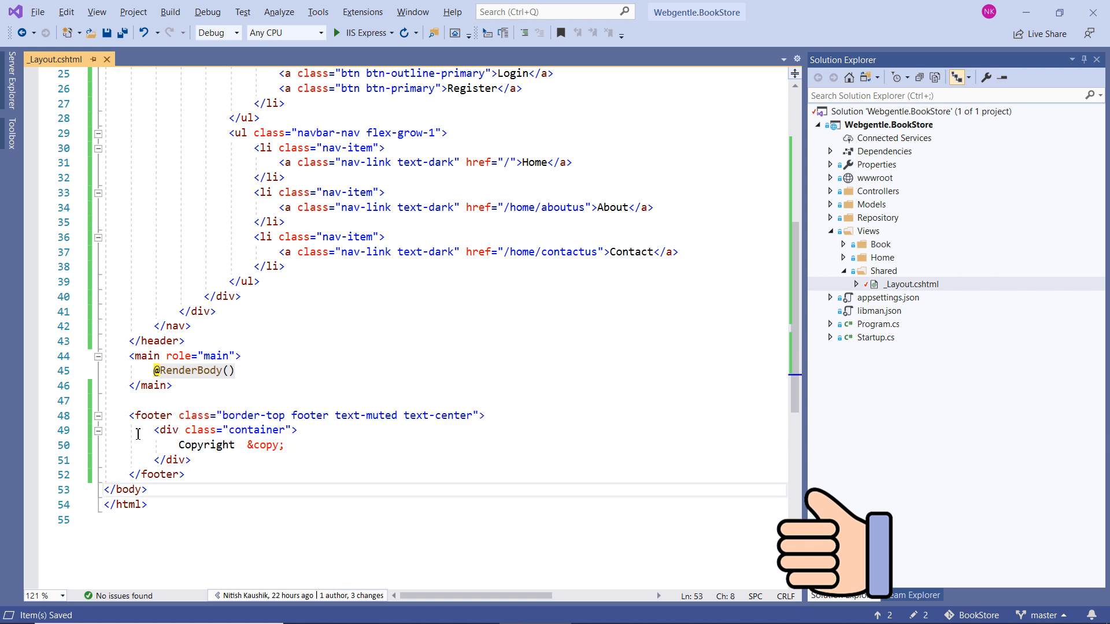
{"action": "left_click", "coordinate": [130, 415]}
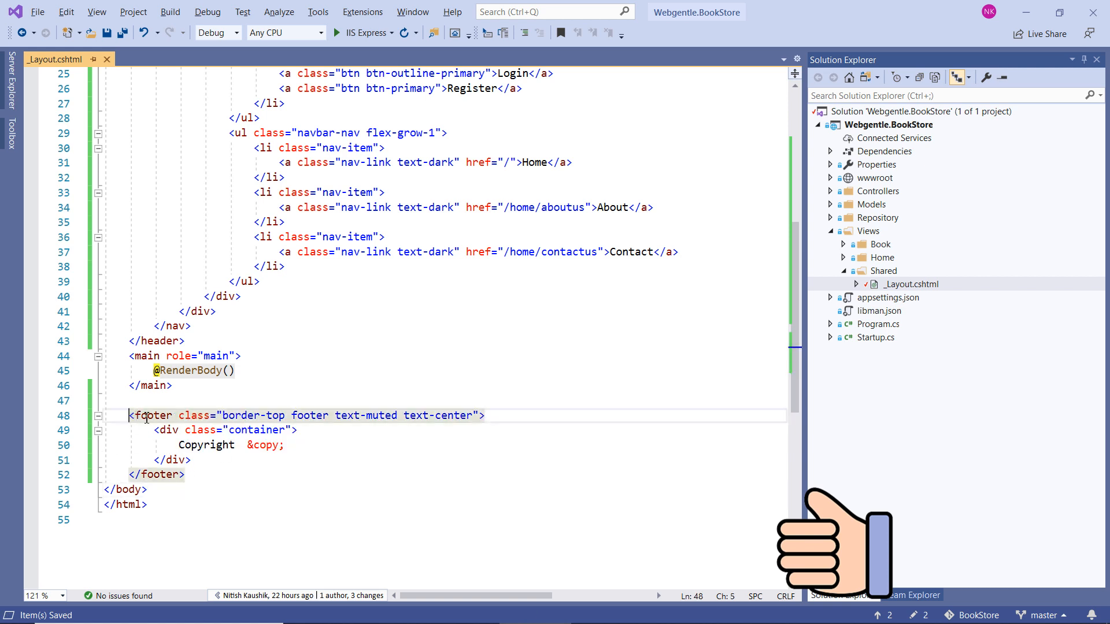
{"action": "left_click", "coordinate": [196, 415]}
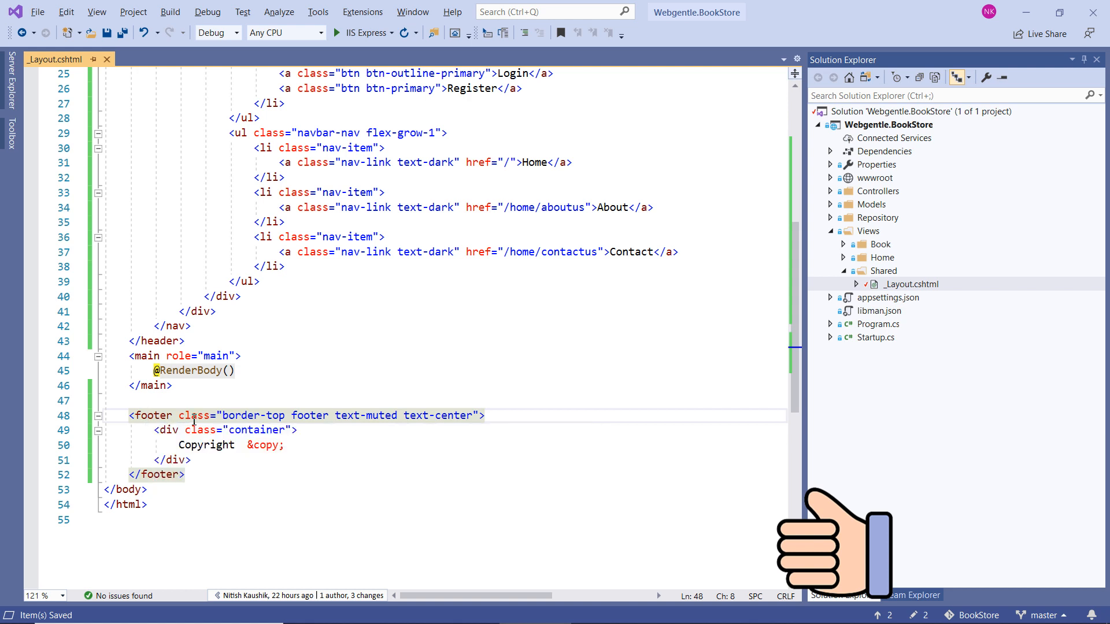
{"action": "double_click", "coordinate": [252, 415]}
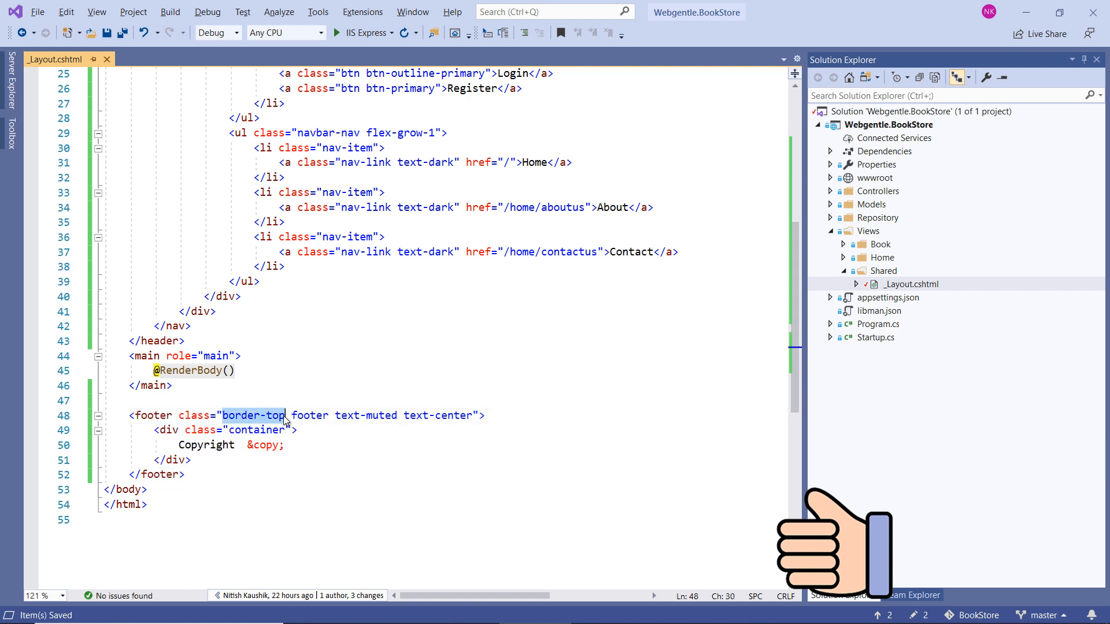
{"action": "mouse_move", "coordinate": [286, 428]}
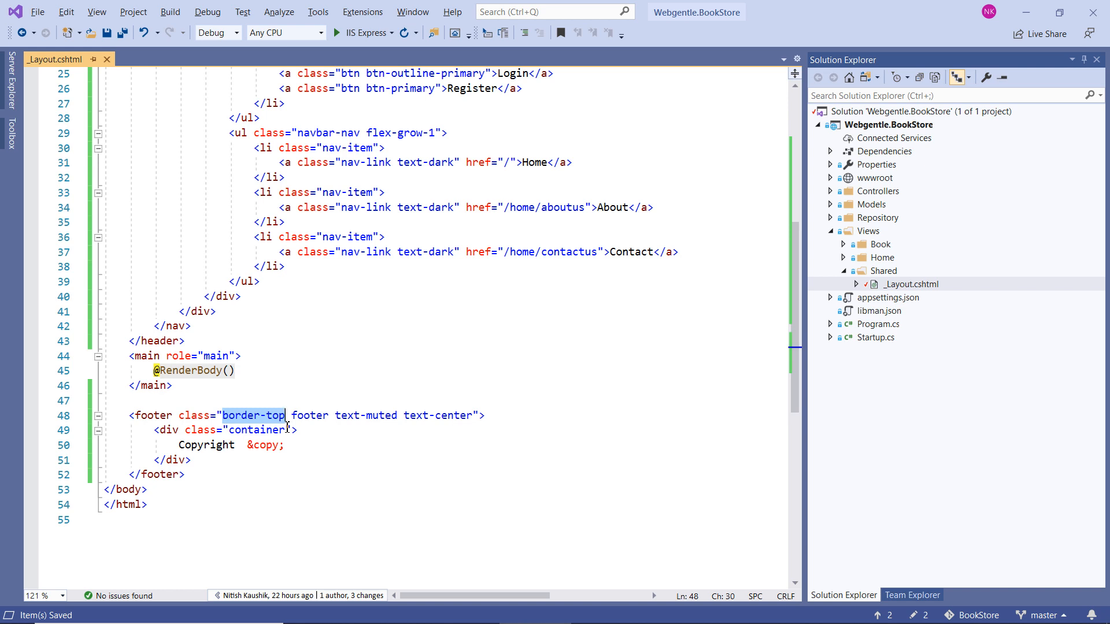
{"action": "mouse_move", "coordinate": [324, 424]}
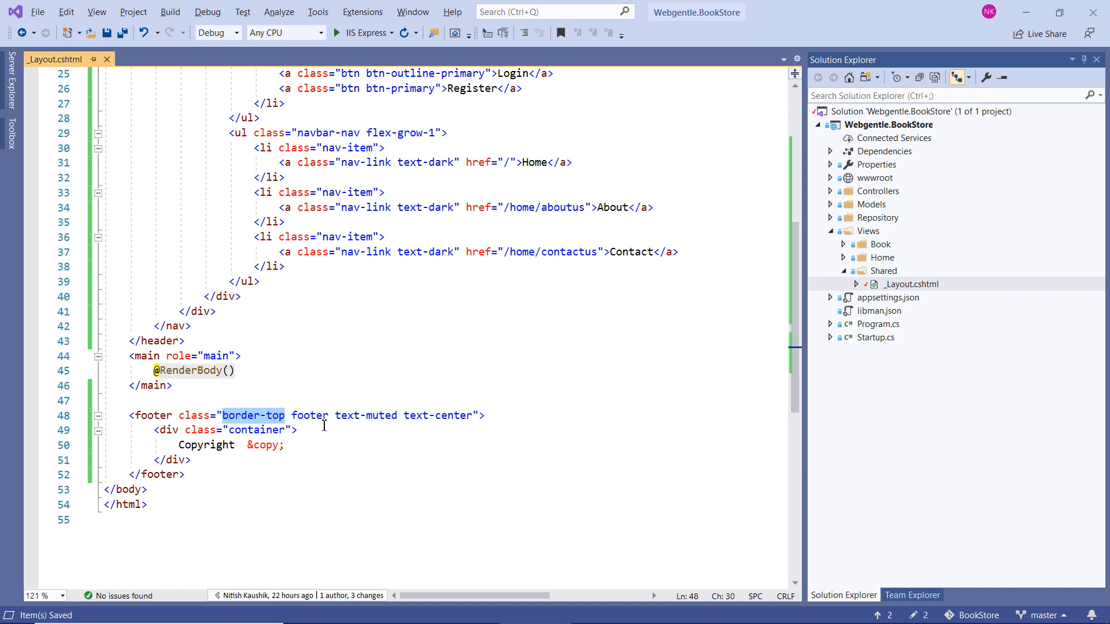
{"action": "left_click", "coordinate": [291, 430]}
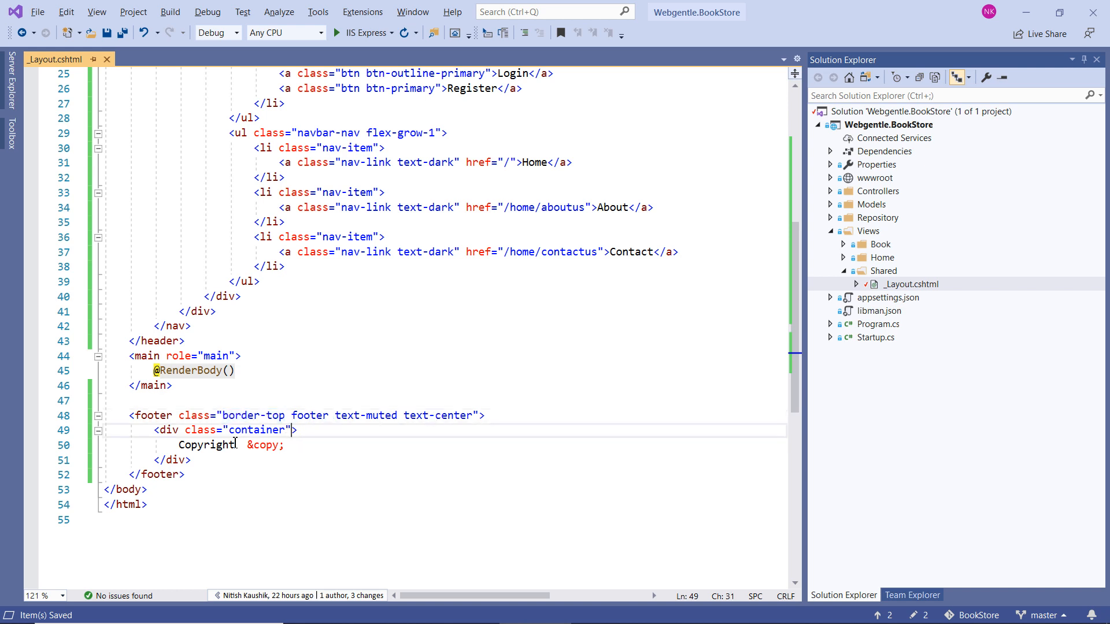
{"action": "left_click", "coordinate": [275, 445]}
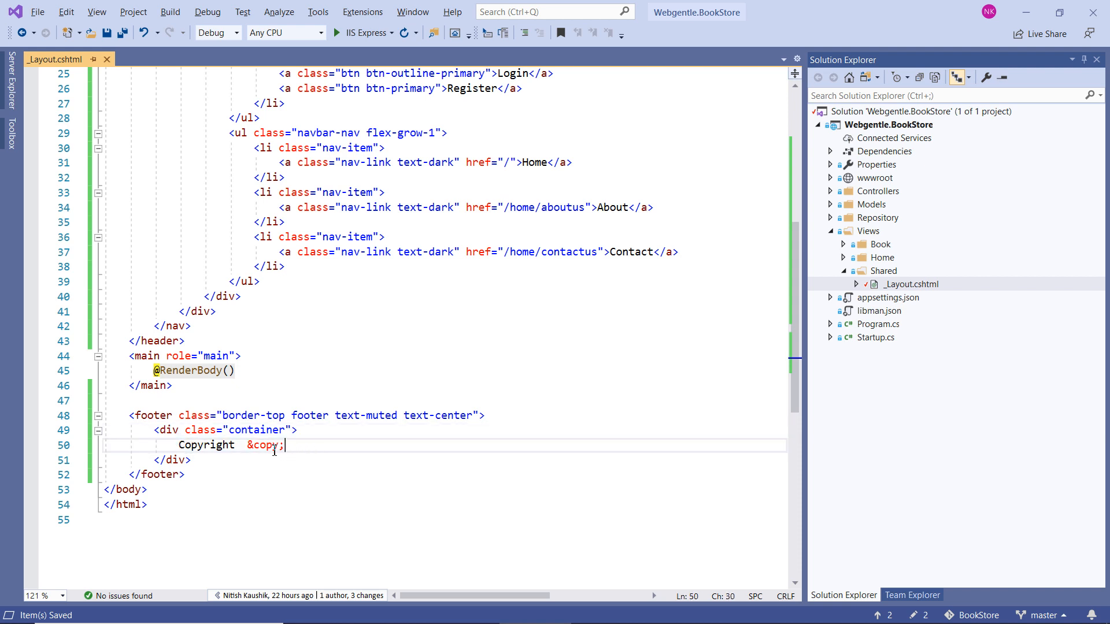
{"action": "mouse_move", "coordinate": [209, 452]}
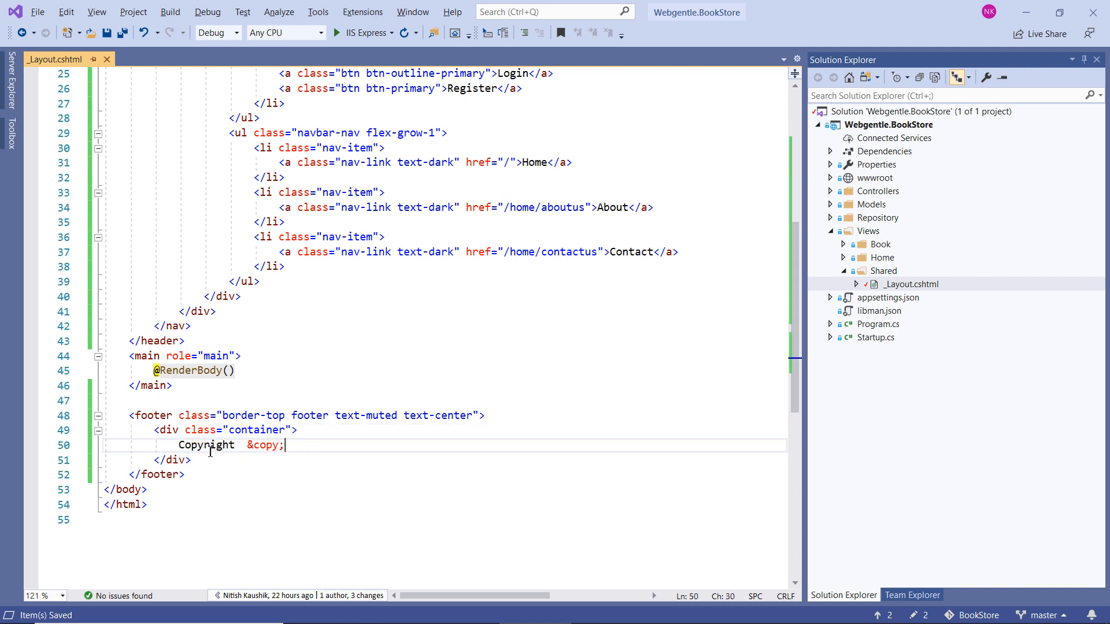
{"action": "left_click", "coordinate": [263, 450]}
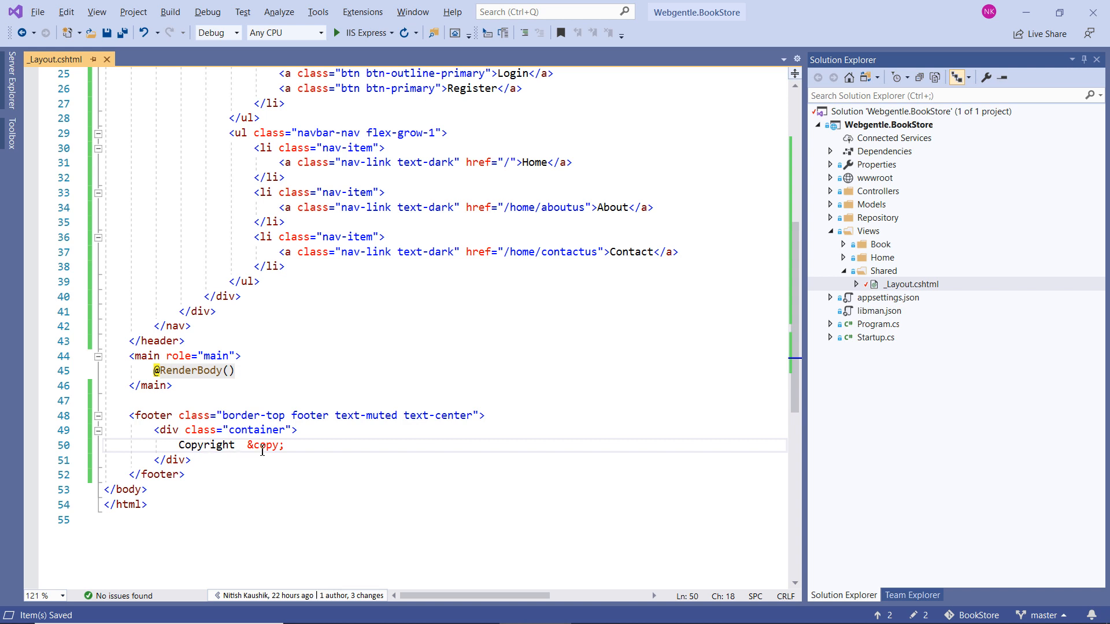
{"action": "left_click", "coordinate": [286, 459]}
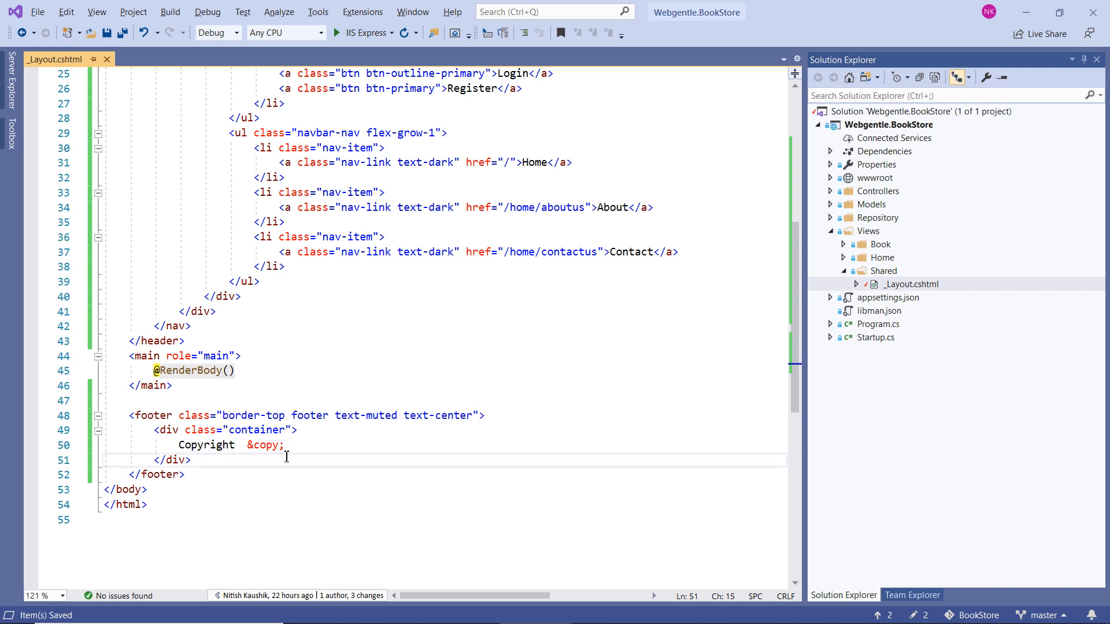
{"action": "type", "text": "B"}
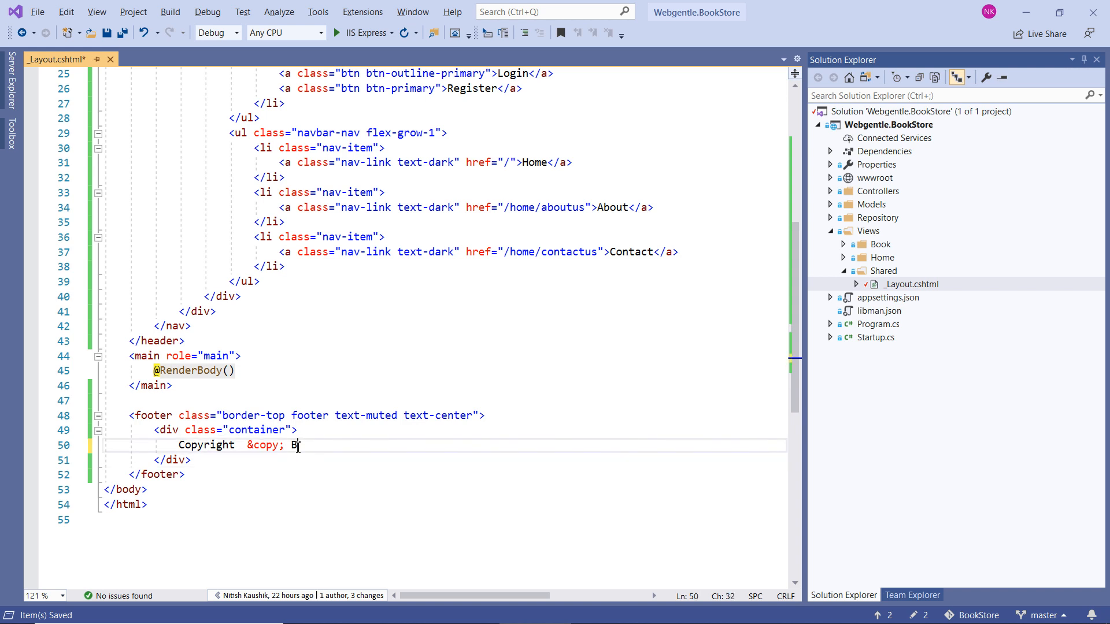
{"action": "type", "text": "ook St"}
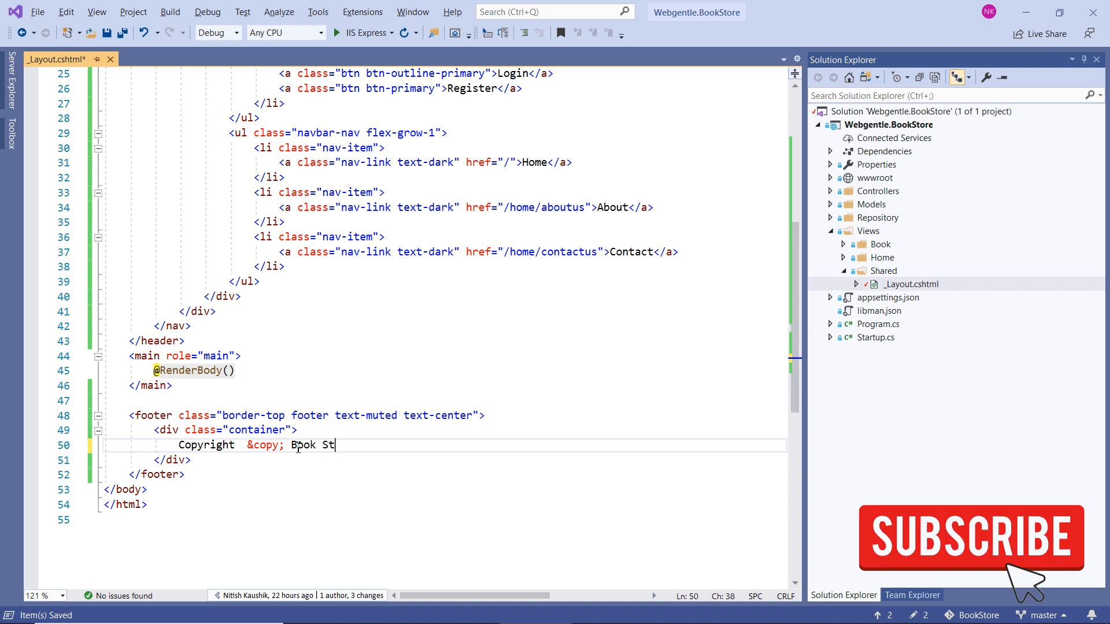
{"action": "type", "text": "ore"}
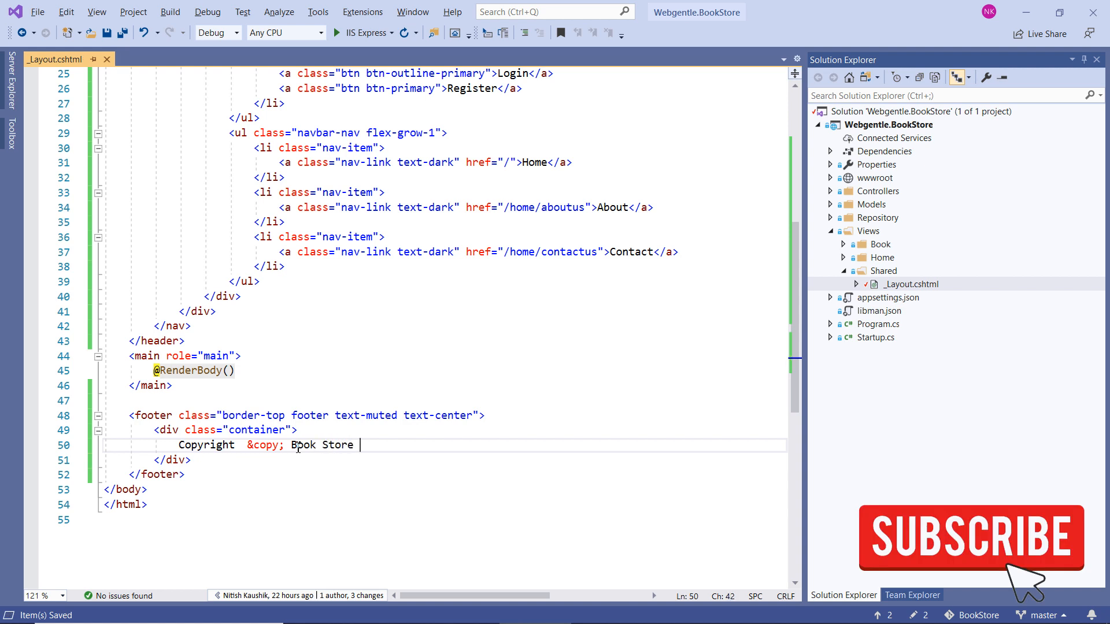
{"action": "type", "text": "@"}
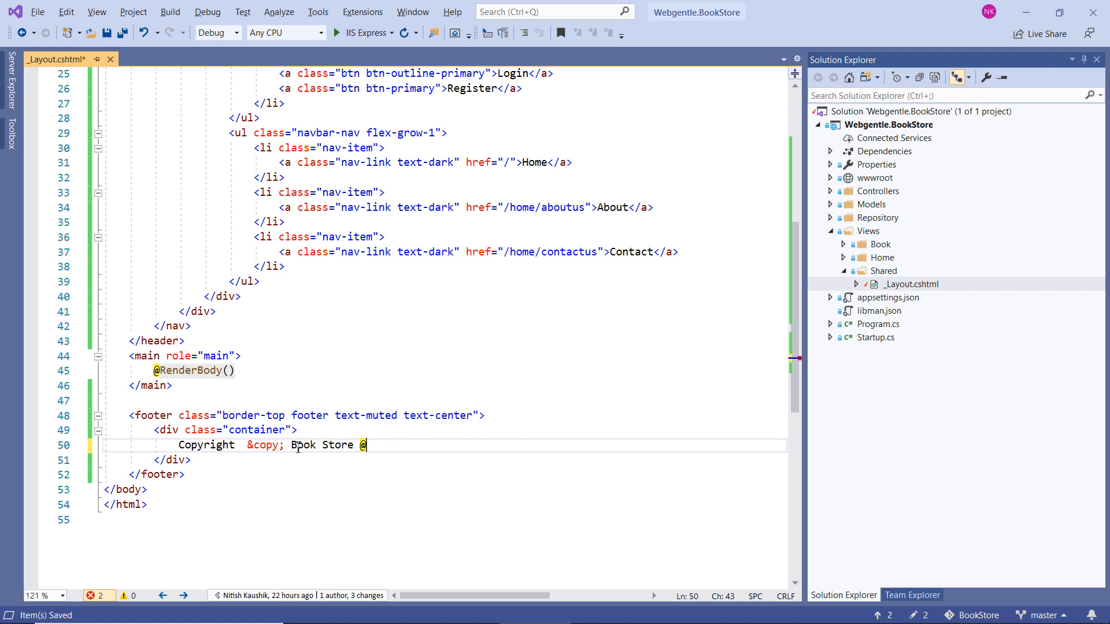
{"action": "type", "text": "DateTime"}
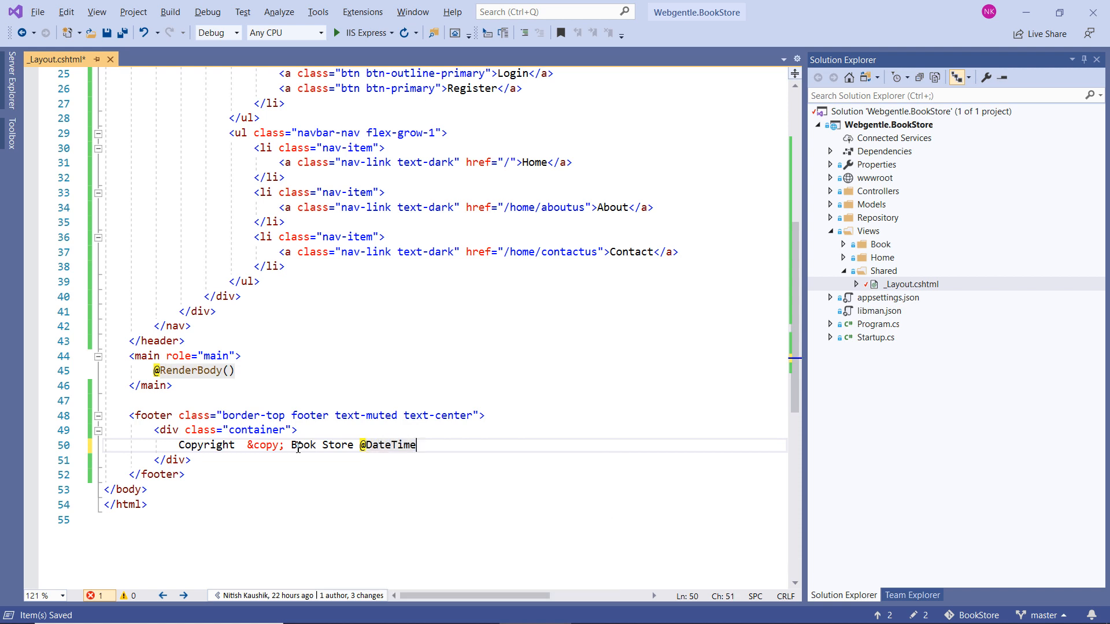
{"action": "type", "text": ".no"}
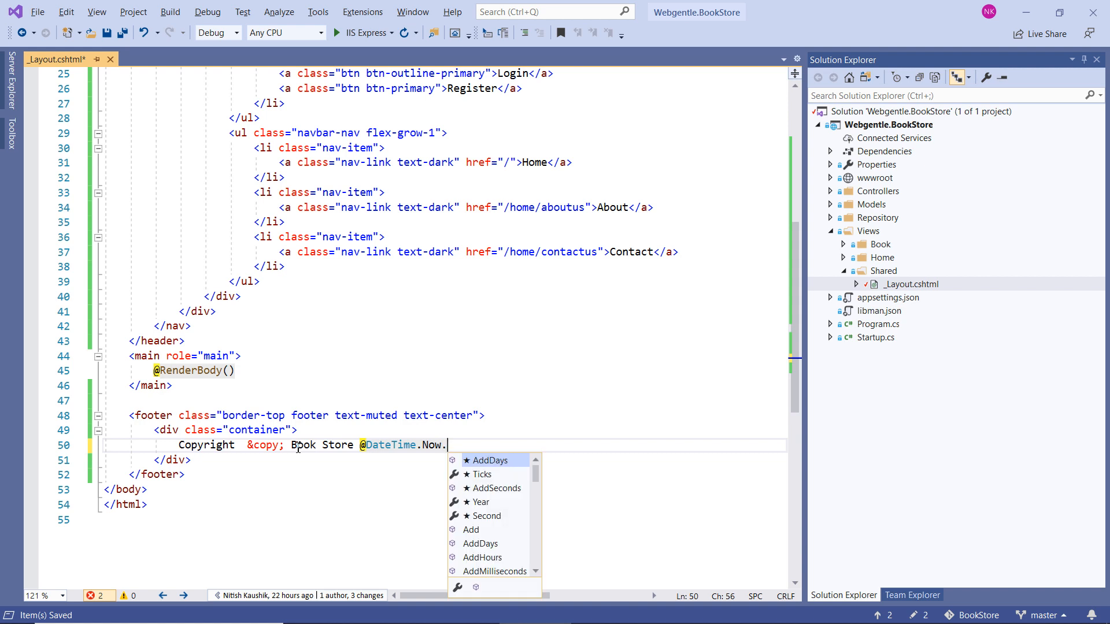
{"action": "type", "text": "y"}
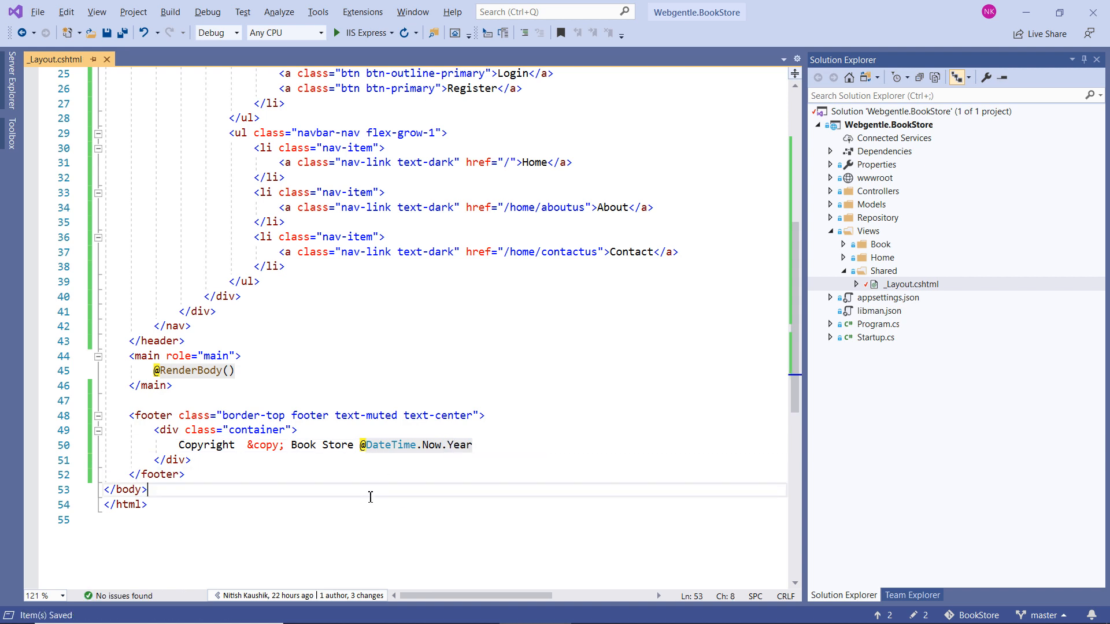
{"action": "mouse_move", "coordinate": [340, 498]}
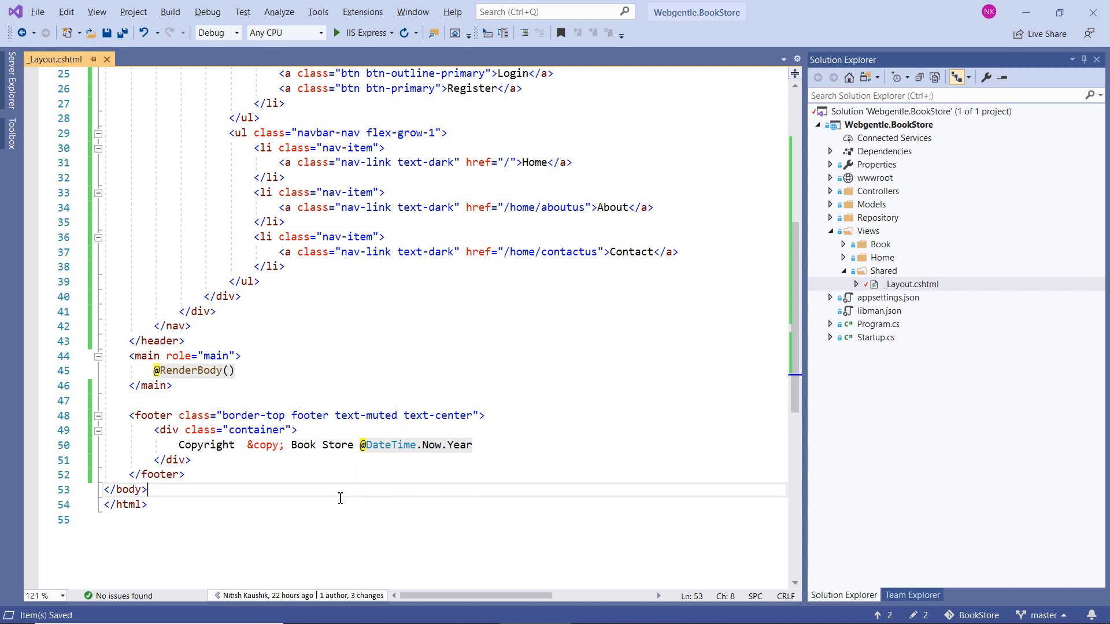
{"action": "mouse_move", "coordinate": [339, 506]}
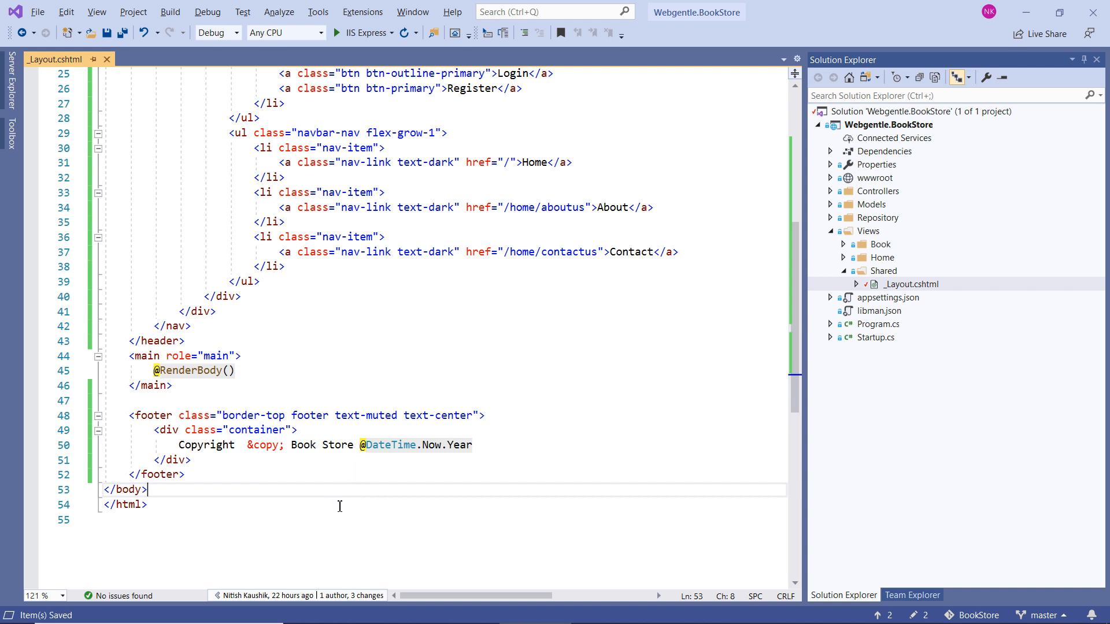
{"action": "left_click", "coordinate": [359, 32]}
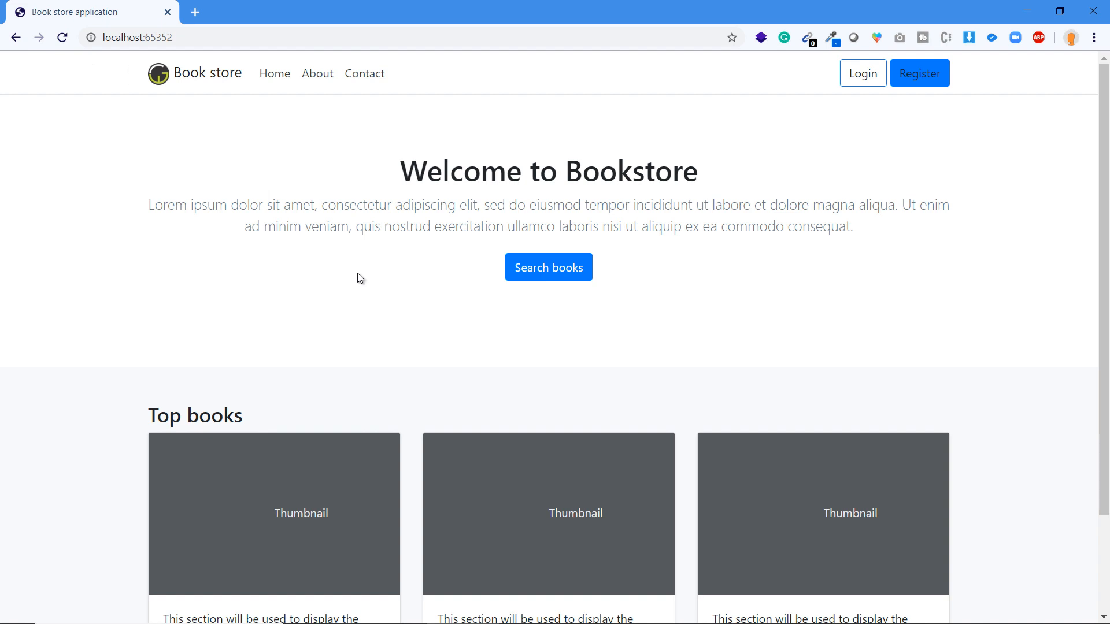
- Check the running Home page shows the Copyright © Book Store 2020 footer at the bottom
{"action": "scroll", "scroll_direction": "down", "scroll_amount": 3}
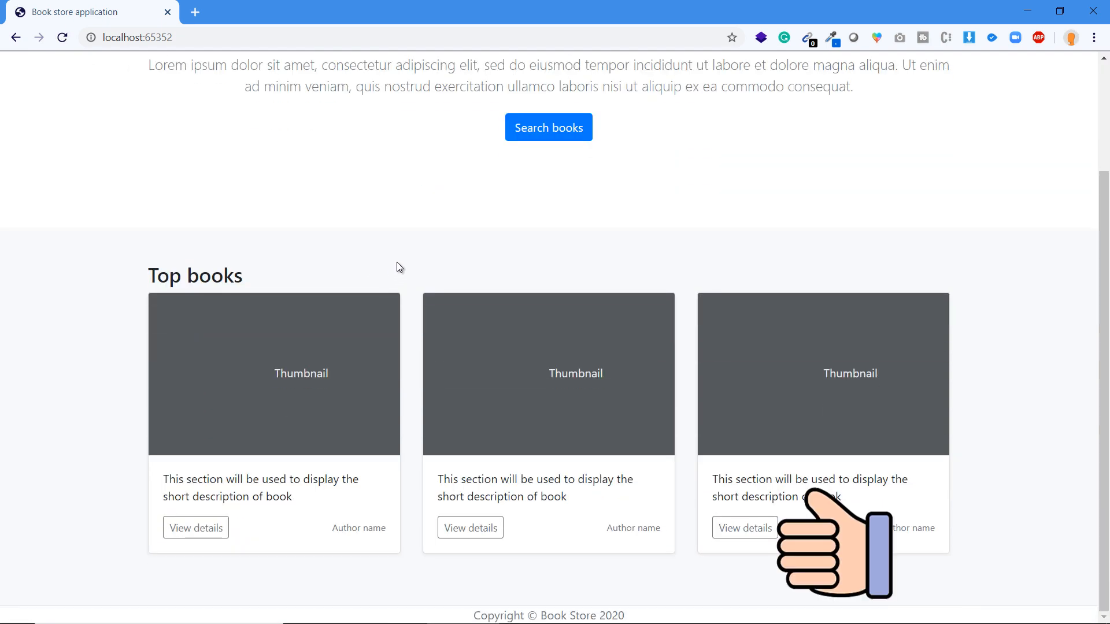
{"action": "mouse_move", "coordinate": [94, 428]}
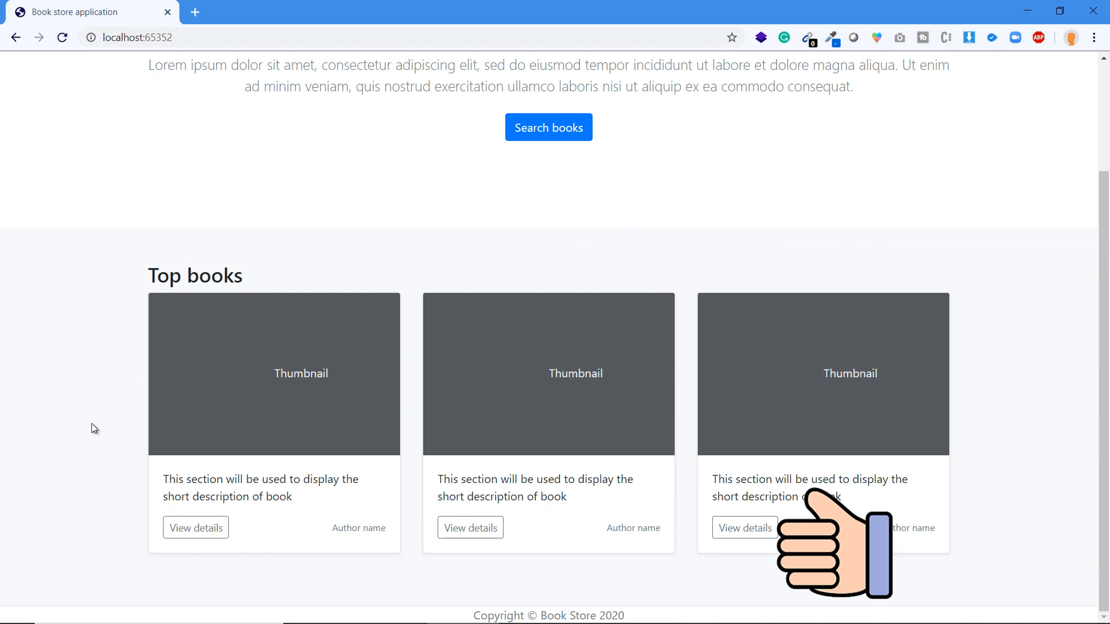
{"action": "mouse_move", "coordinate": [465, 618]}
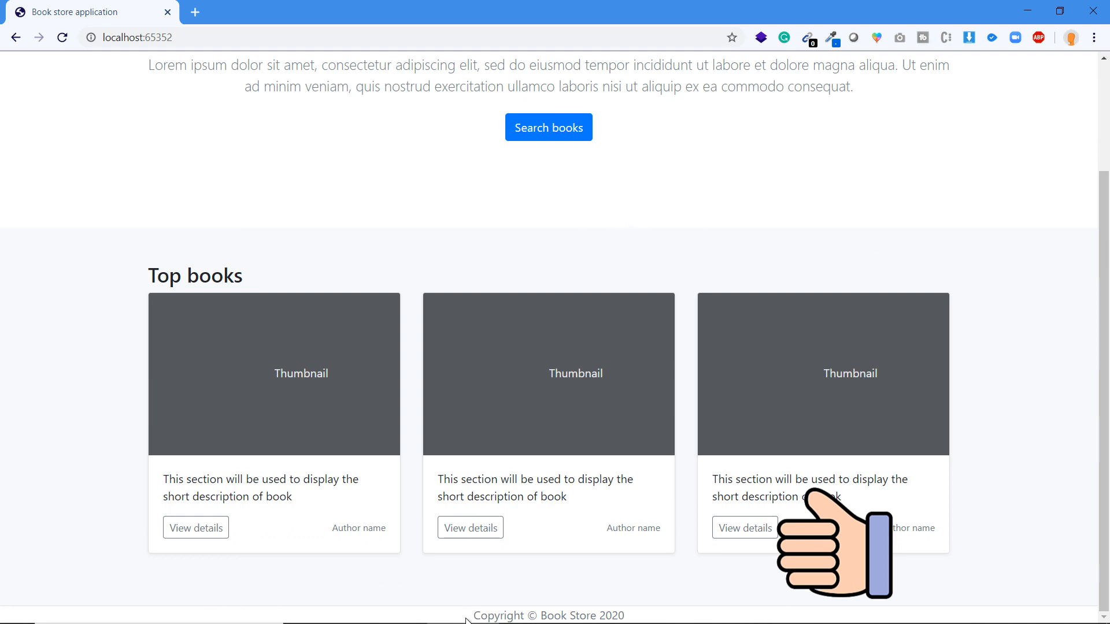
{"action": "mouse_move", "coordinate": [494, 615]}
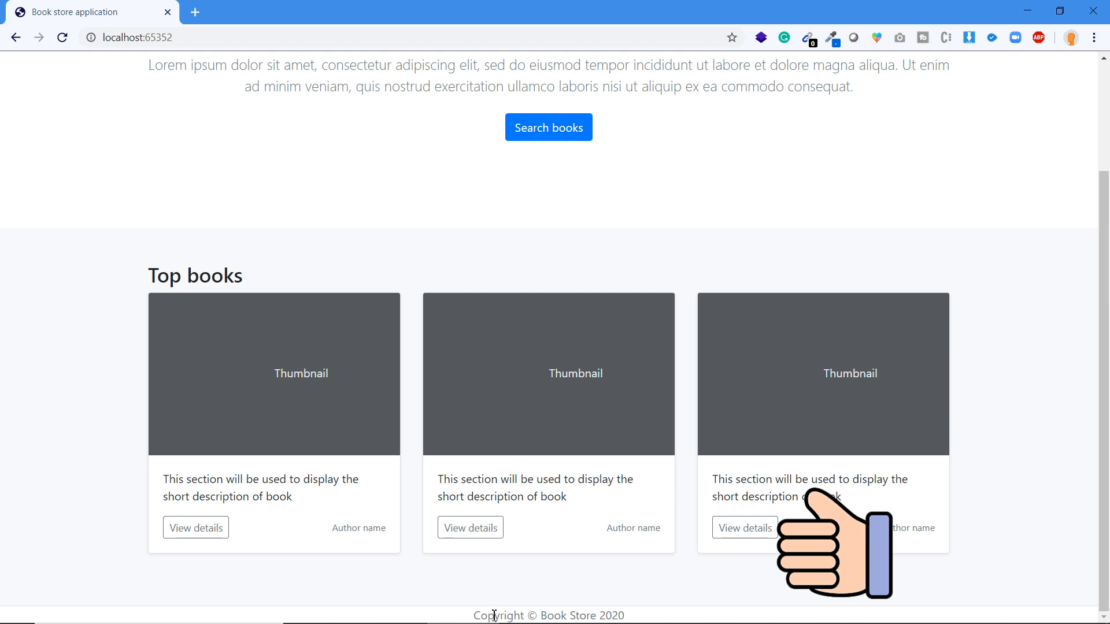
{"action": "double_click", "coordinate": [560, 615]}
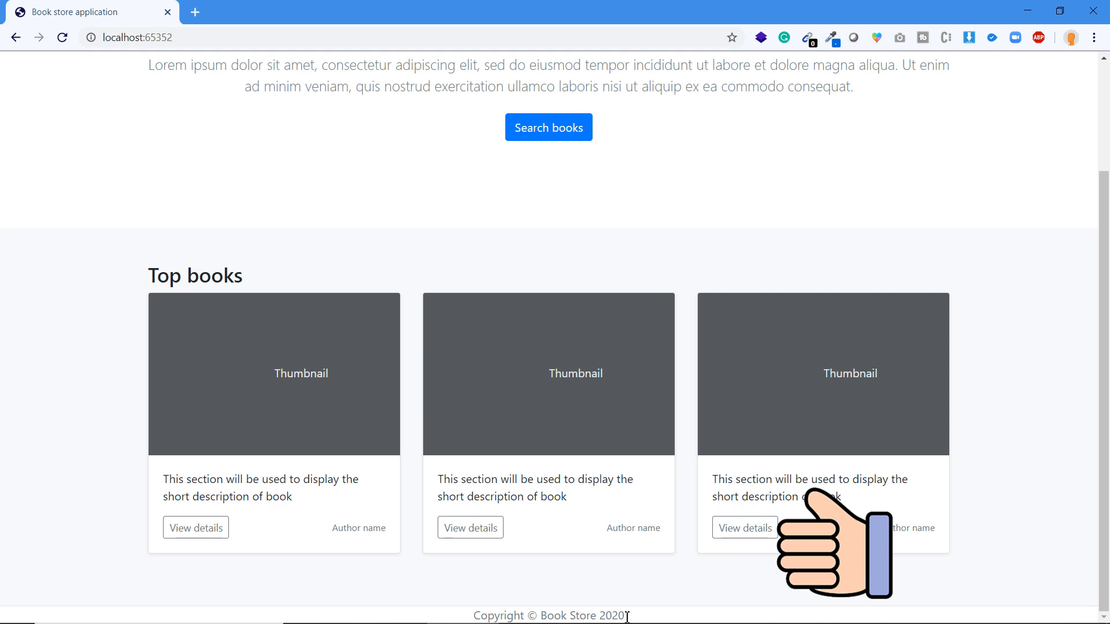
{"action": "mouse_move", "coordinate": [627, 600]}
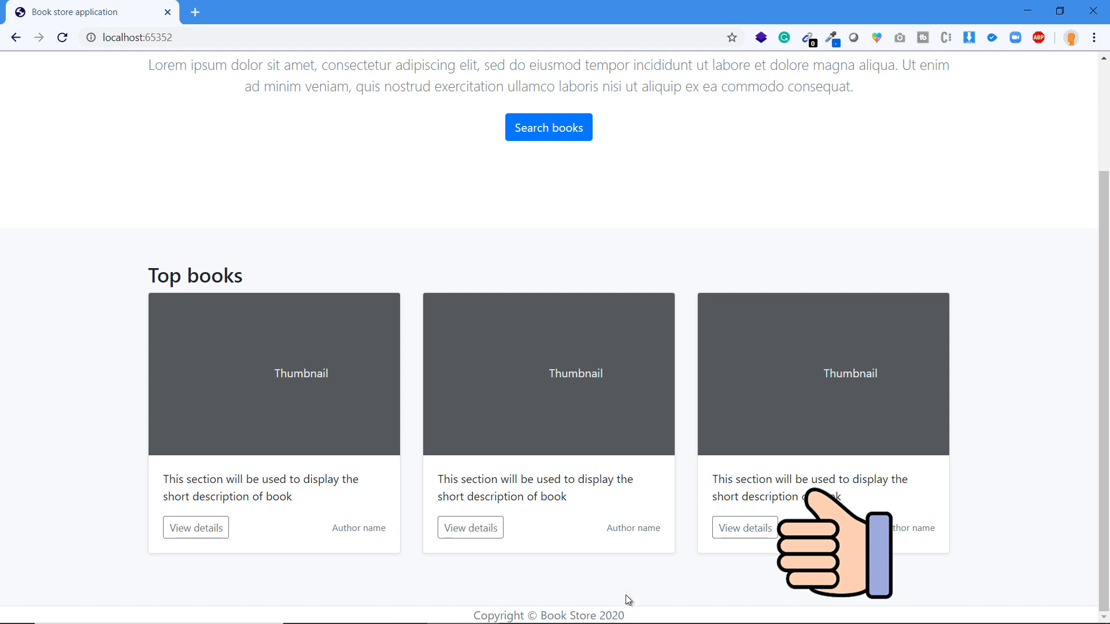
{"action": "mouse_move", "coordinate": [626, 601]}
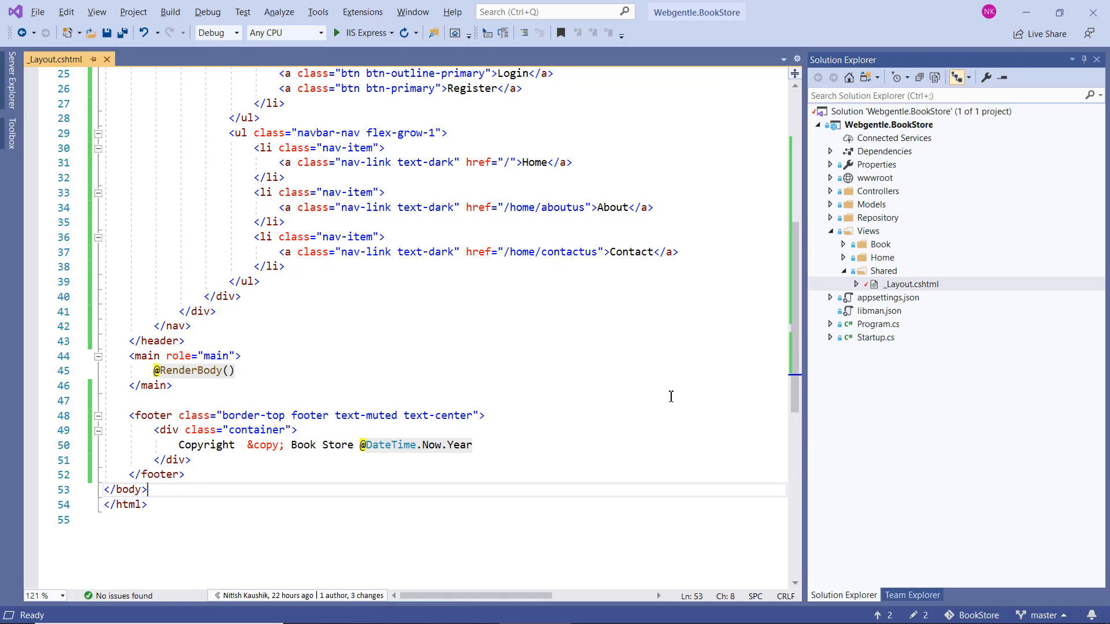
- Open Site.css from wwwroot > css in Solution Explorer and review its rules
{"action": "left_click", "coordinate": [831, 178]}
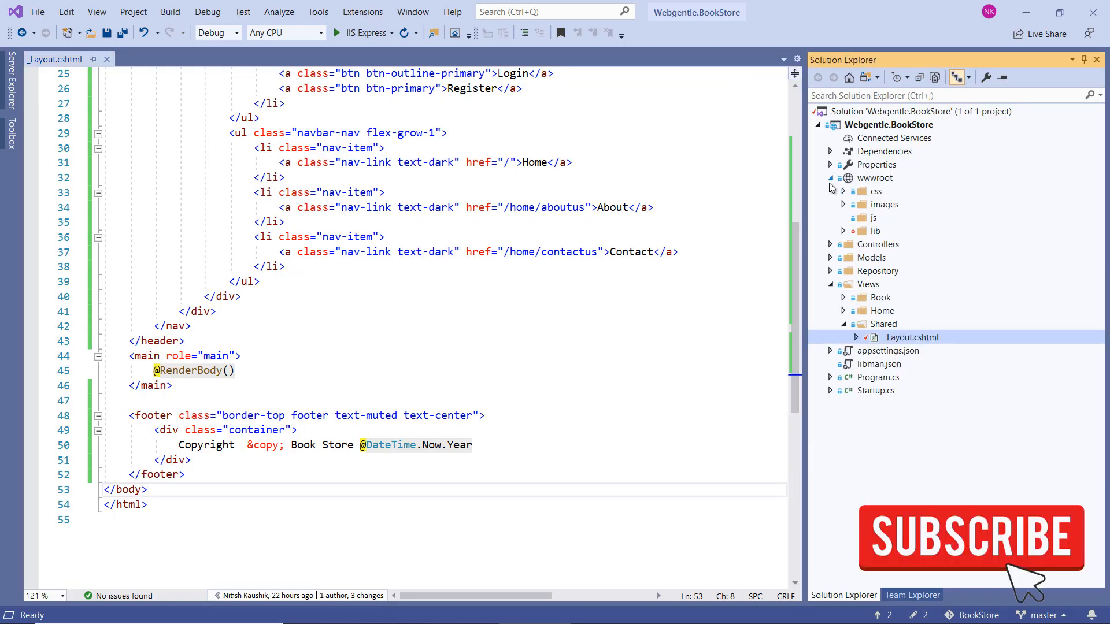
{"action": "left_click", "coordinate": [875, 190]}
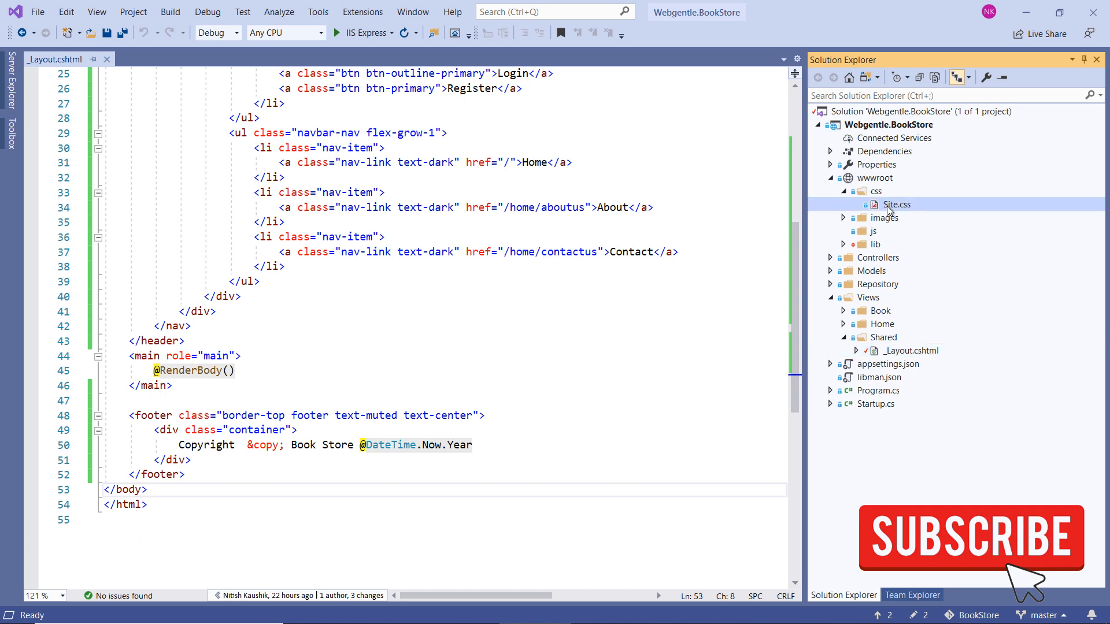
{"action": "double_click", "coordinate": [897, 203]}
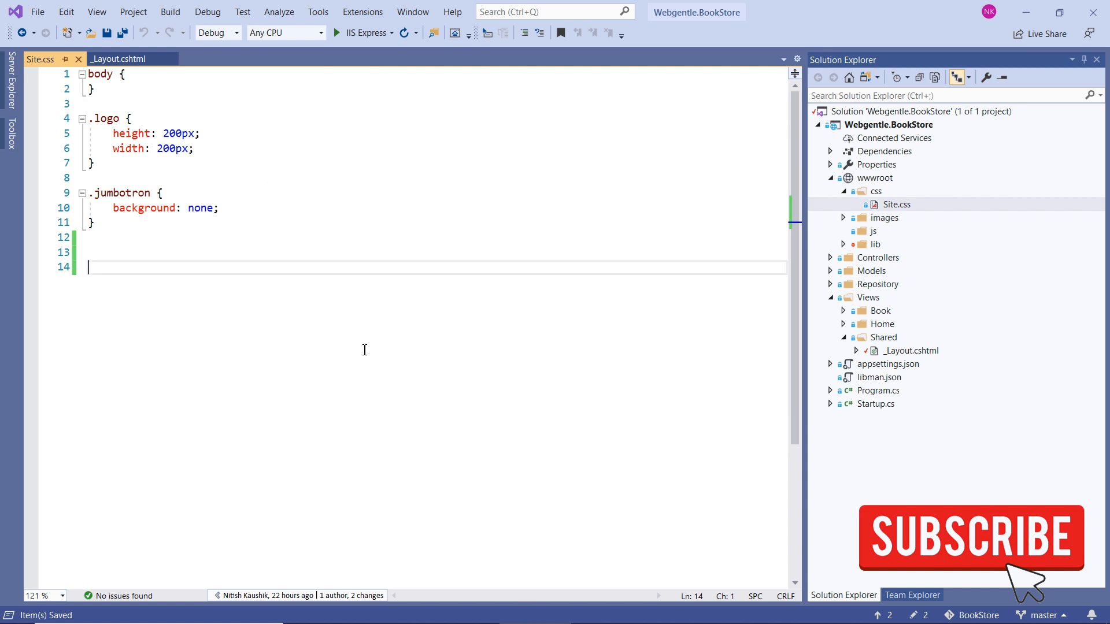
{"action": "scroll", "scroll_direction": "down", "scroll_amount": 3}
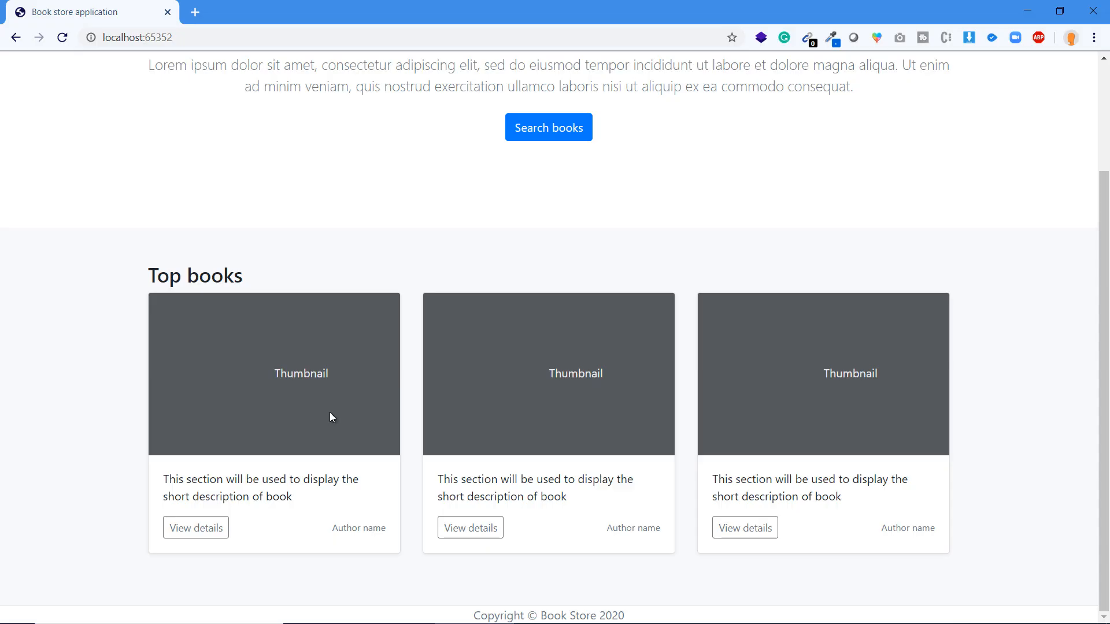
- Check the restyled Home page footer strip with its top border, then return to the top
{"action": "scroll", "scroll_direction": "down", "scroll_amount": 3}
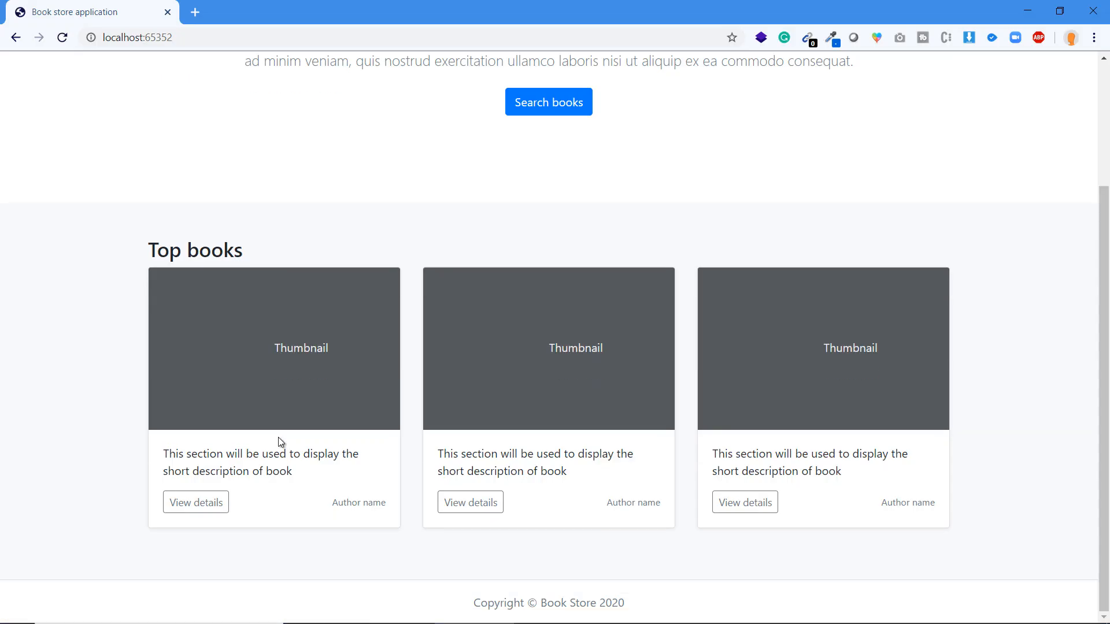
{"action": "mouse_move", "coordinate": [443, 601]}
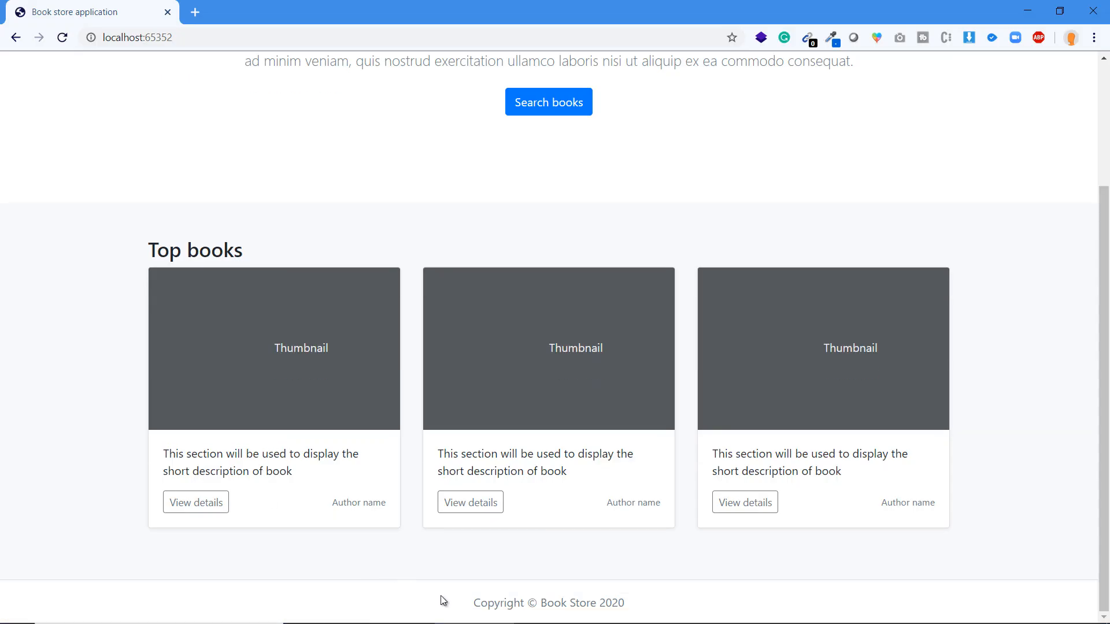
{"action": "mouse_move", "coordinate": [771, 593]}
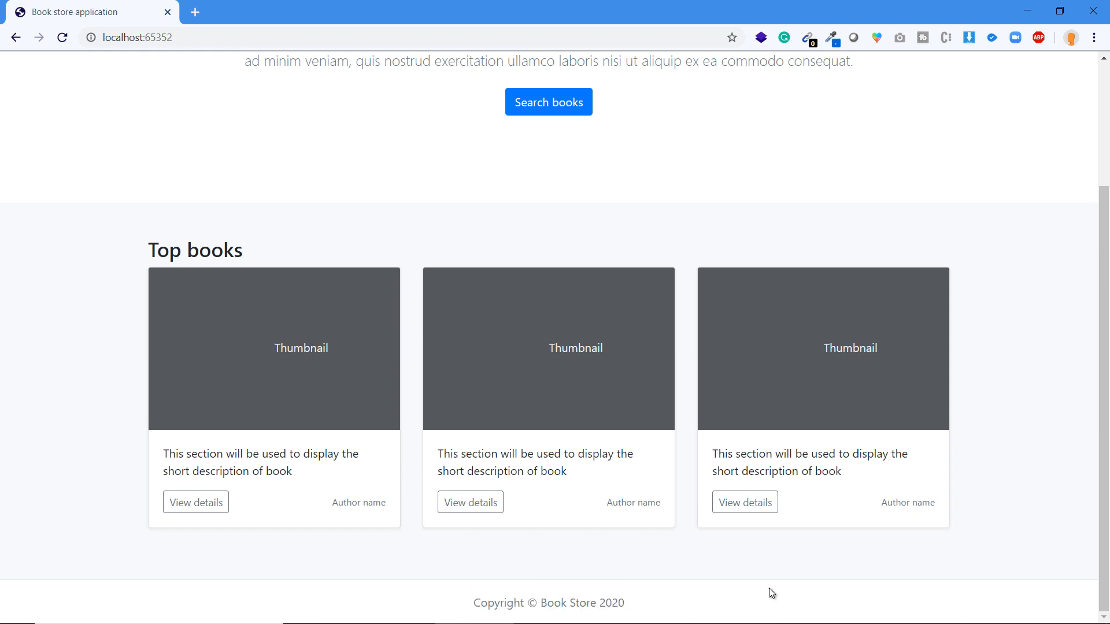
{"action": "mouse_move", "coordinate": [559, 598]}
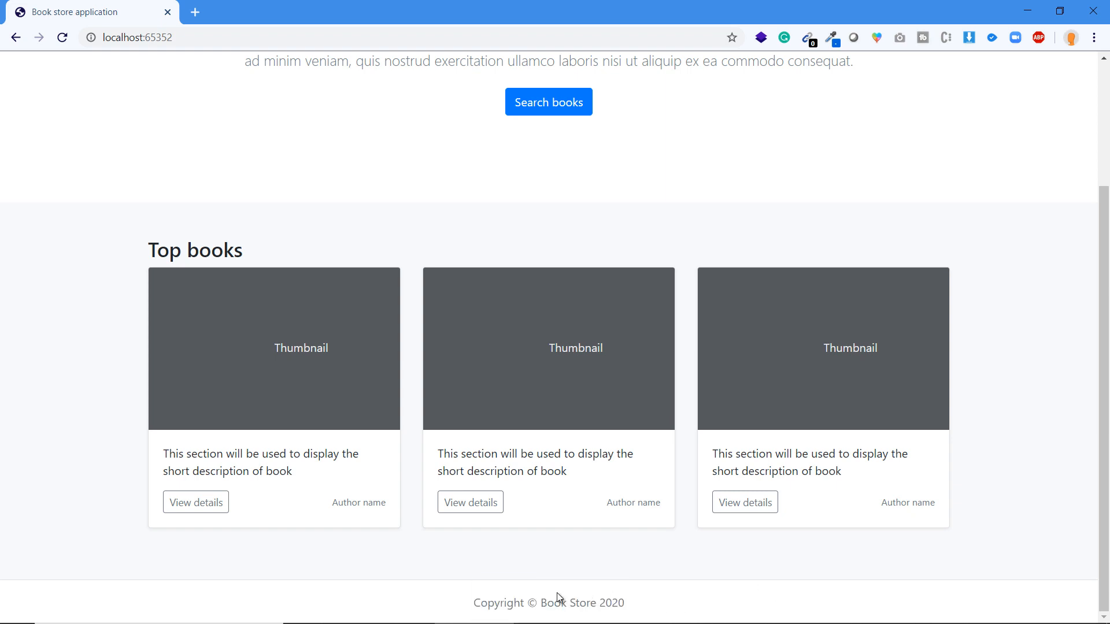
{"action": "mouse_move", "coordinate": [480, 605]}
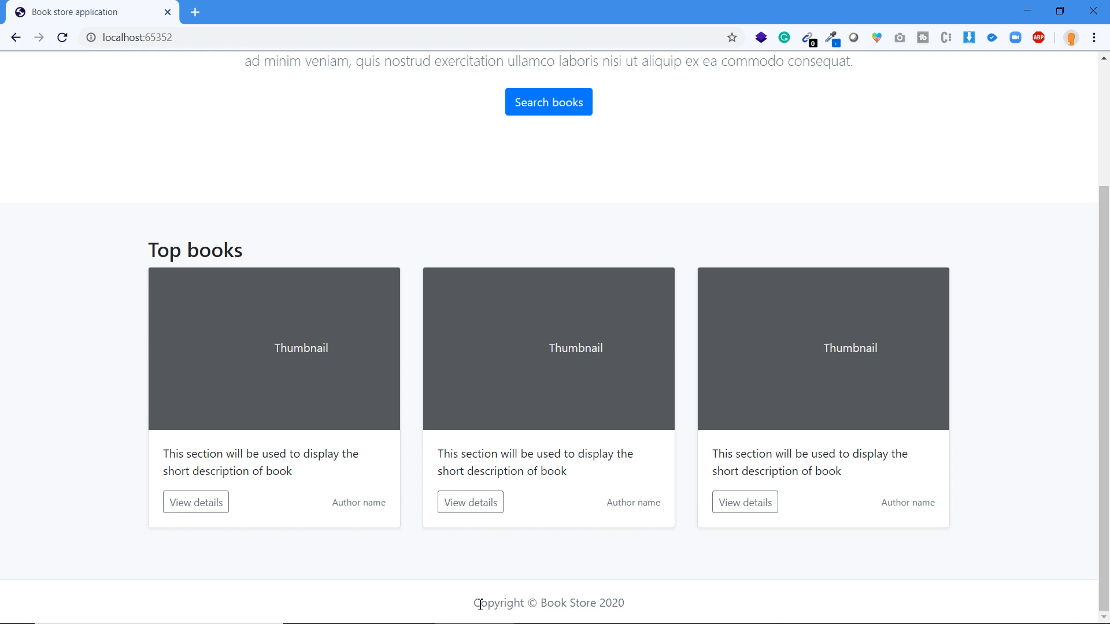
{"action": "scroll", "scroll_direction": "up", "scroll_amount": 3}
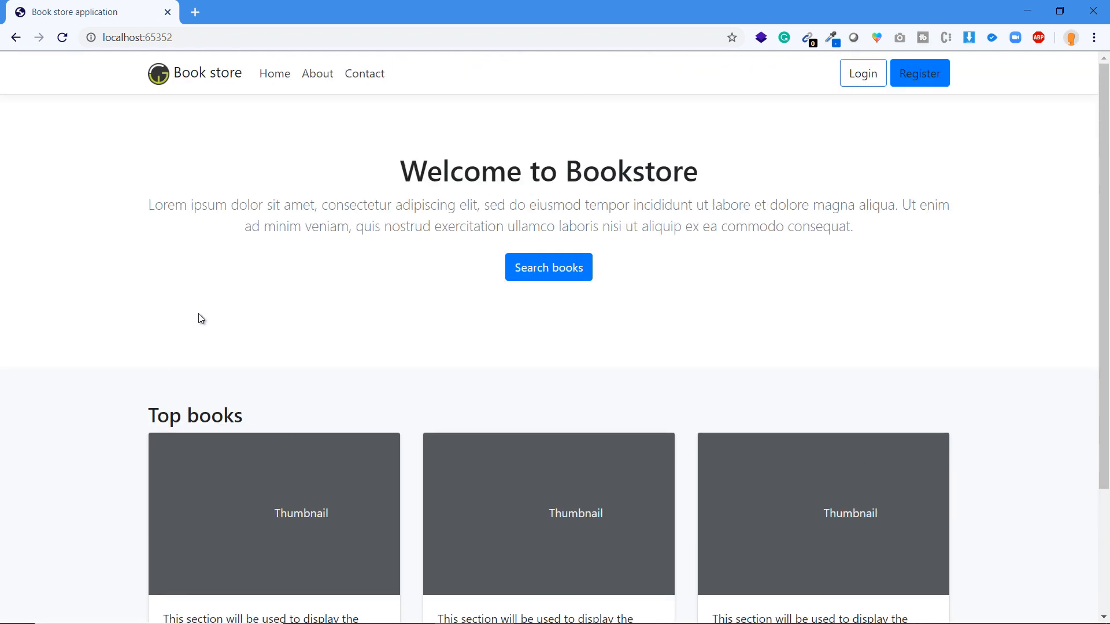
- Visit the About and Contact Us pages and confirm each shows the Copyright © Book Store 2020 footer
{"action": "left_click", "coordinate": [317, 73]}
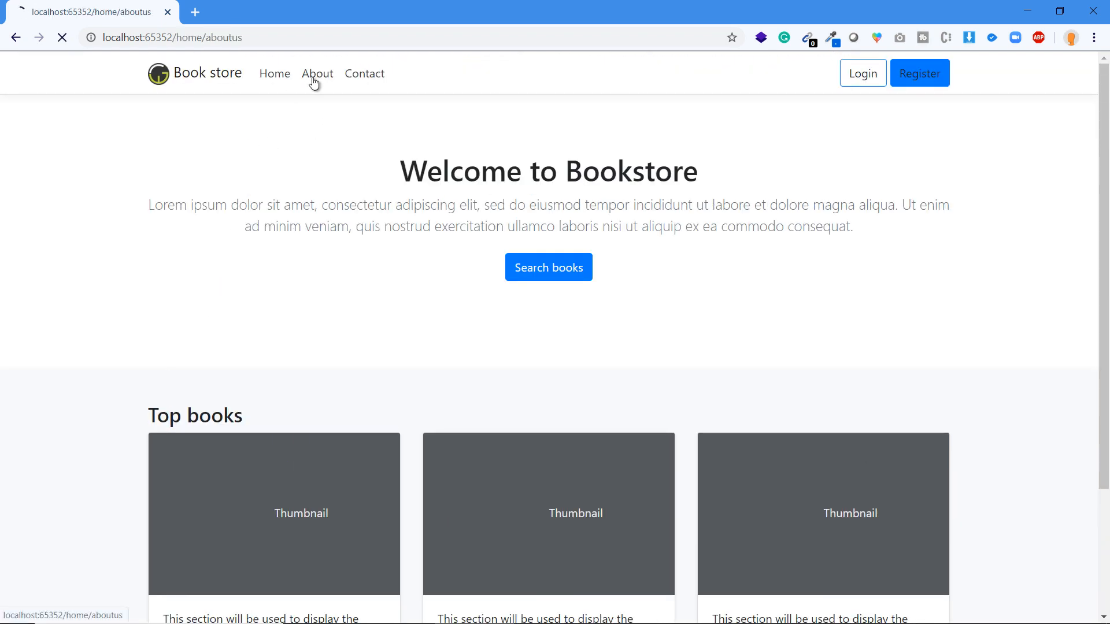
{"action": "left_click", "coordinate": [317, 74]}
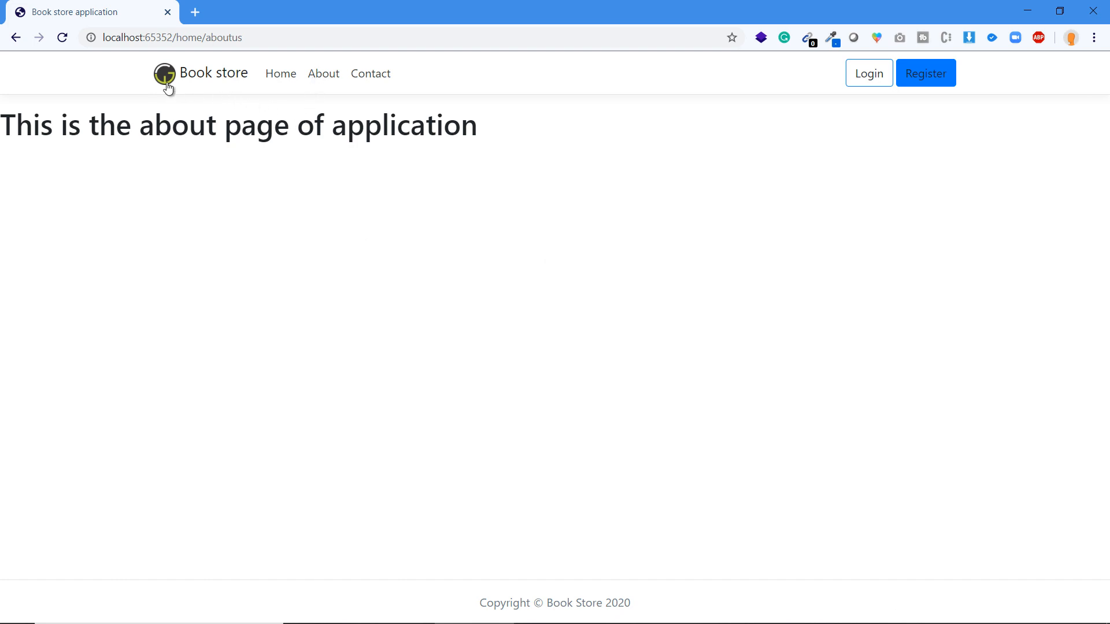
{"action": "mouse_move", "coordinate": [24, 141]}
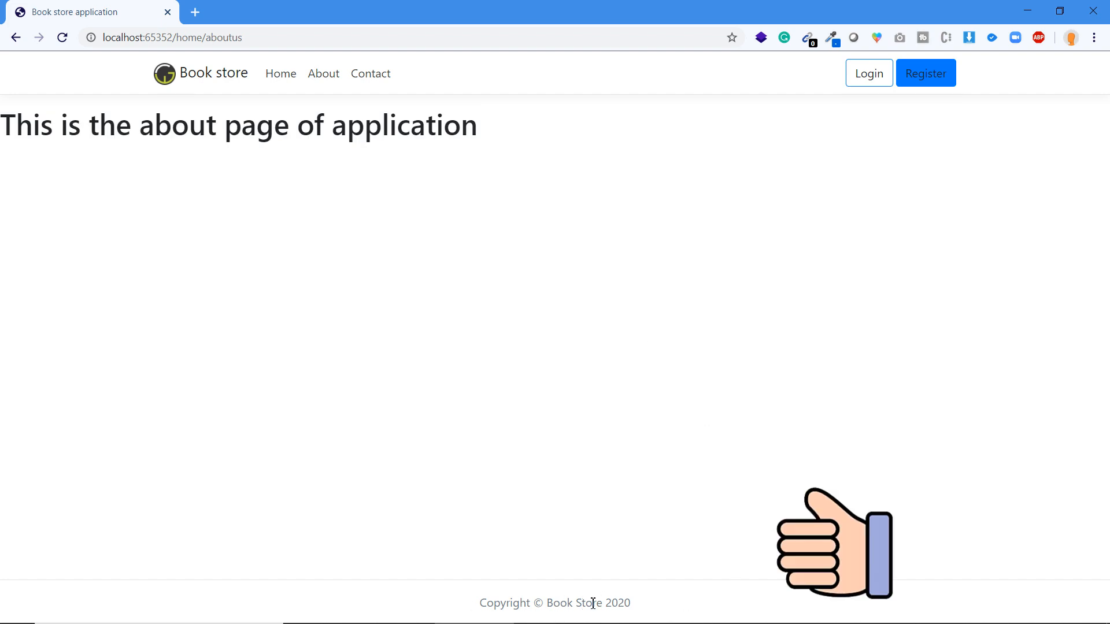
{"action": "mouse_move", "coordinate": [695, 608]}
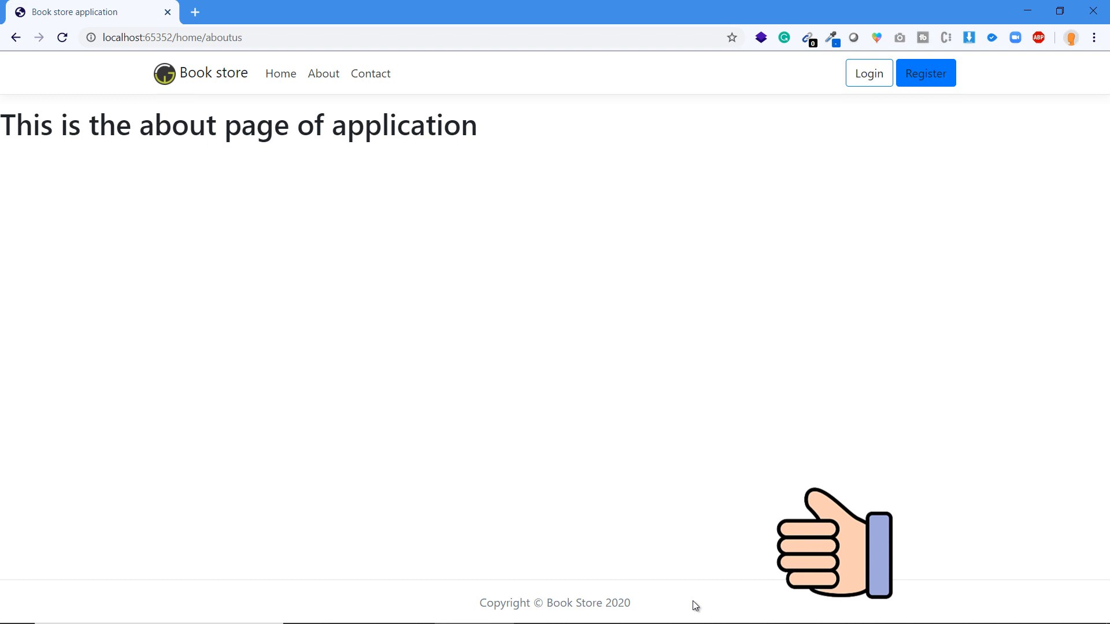
{"action": "mouse_move", "coordinate": [370, 74]}
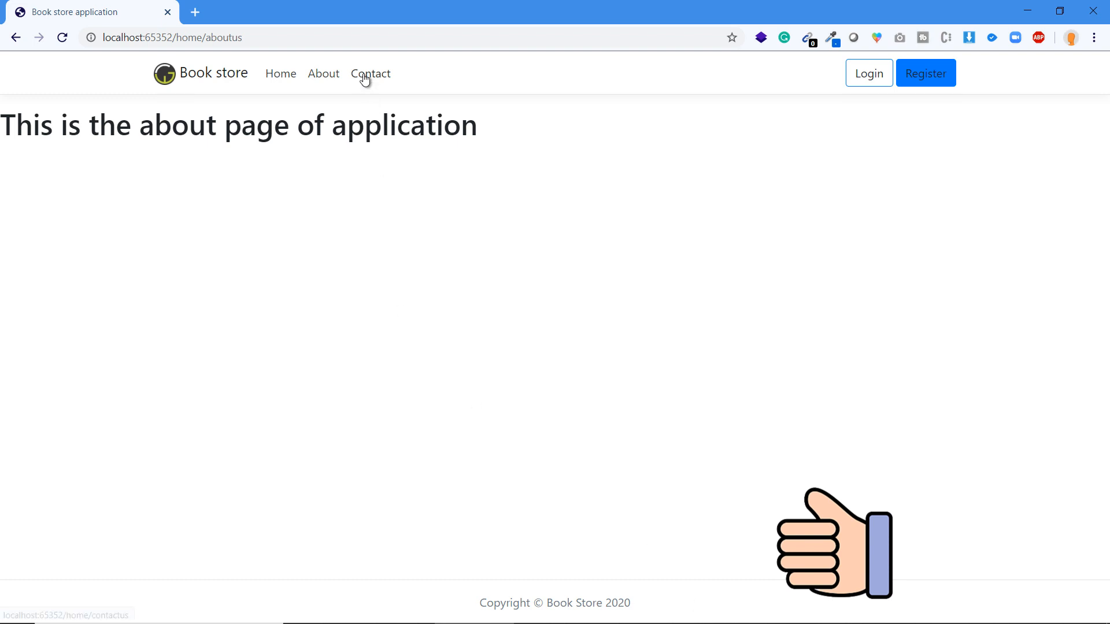
{"action": "left_click", "coordinate": [371, 73]}
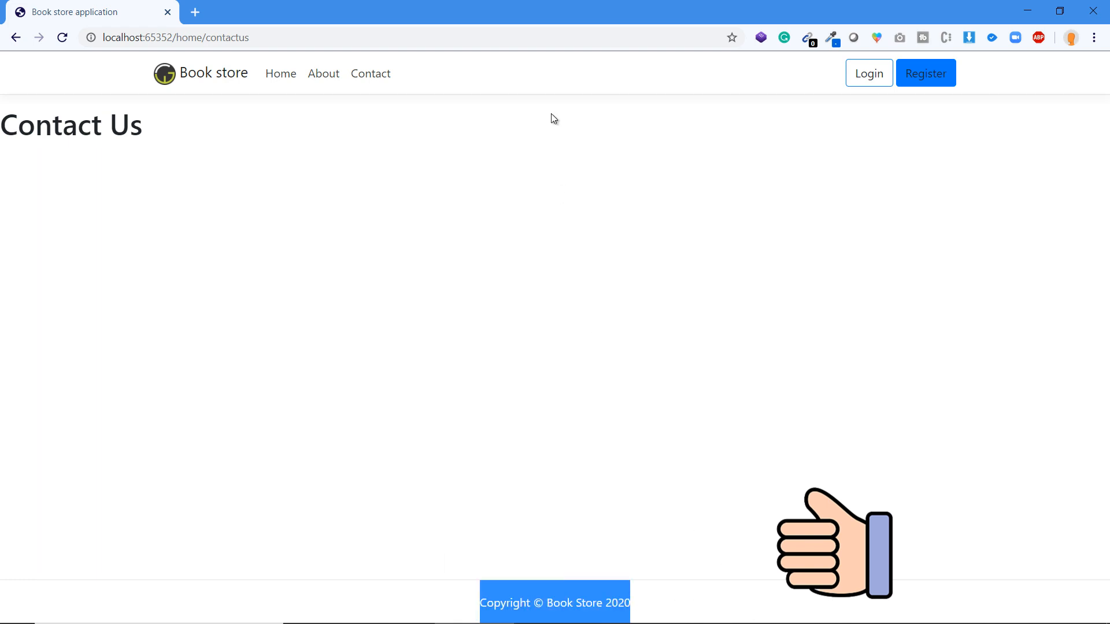
{"action": "mouse_move", "coordinate": [197, 215]}
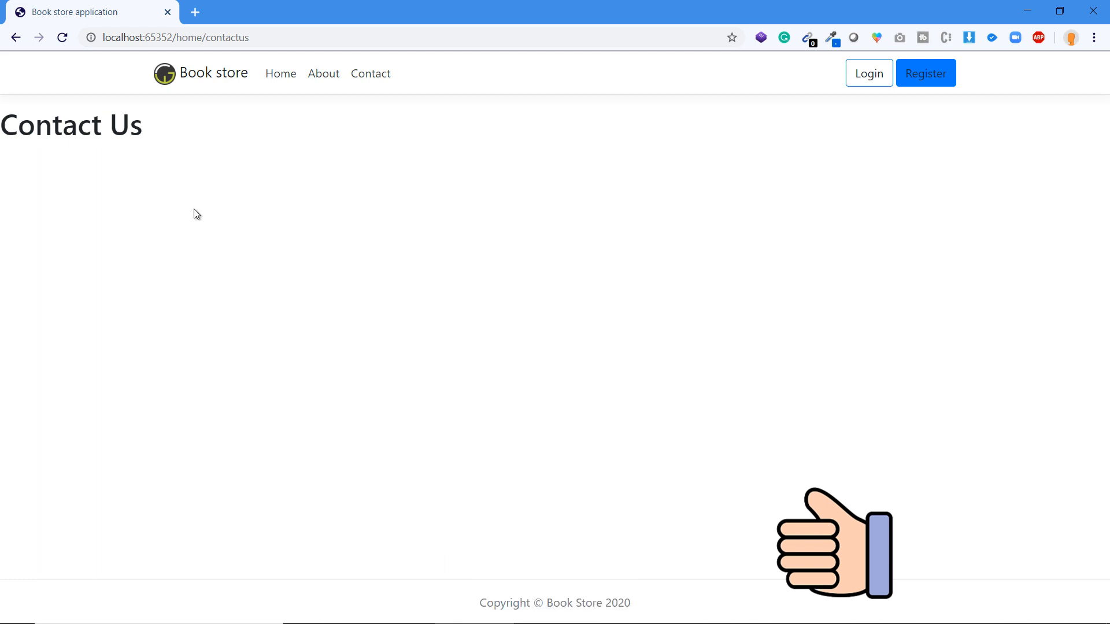
{"action": "double_click", "coordinate": [71, 125]}
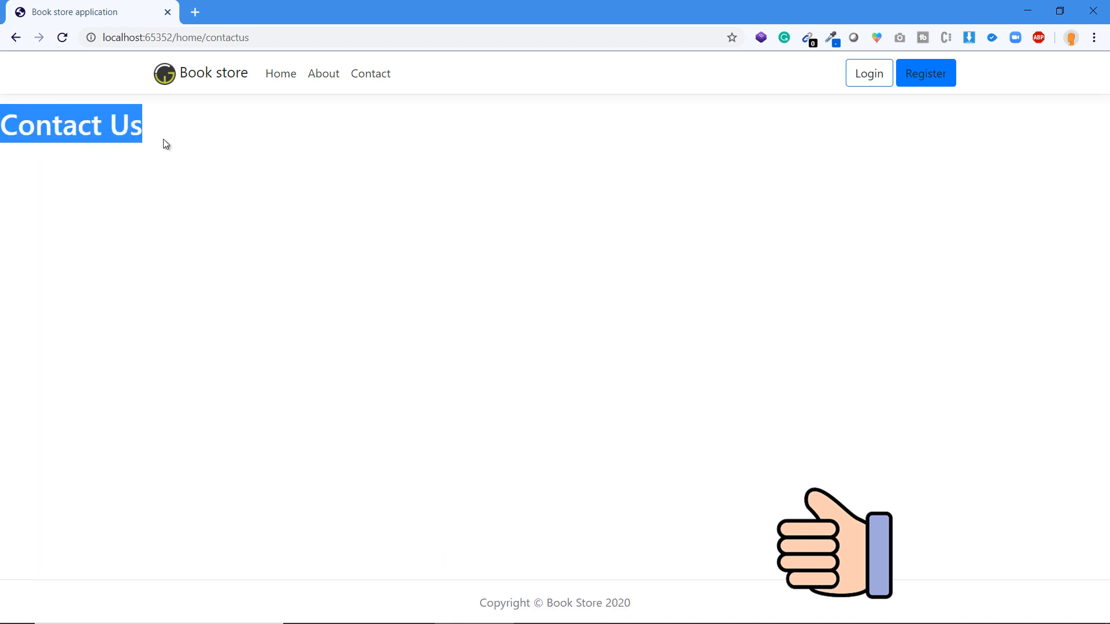